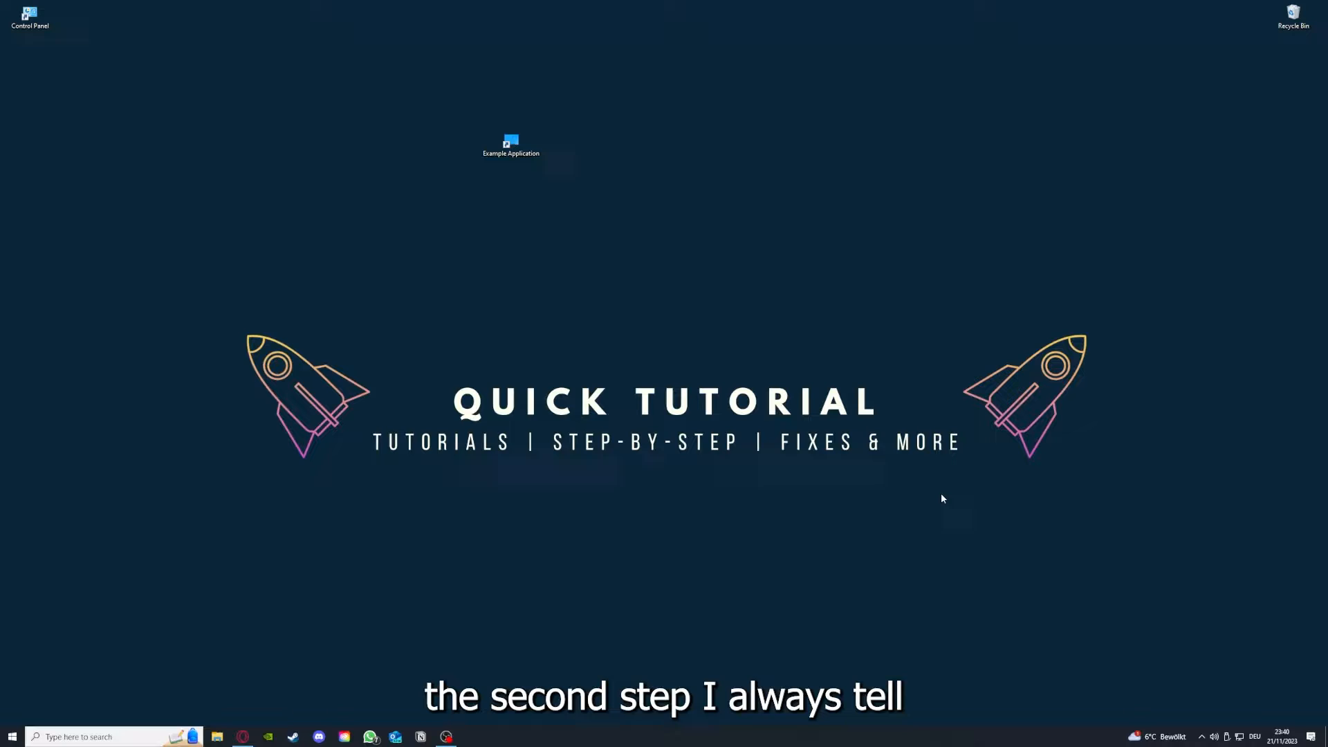
Bring up the Desktop folder in a File Explorer window listing the Example Application shortcut
click(511, 142)
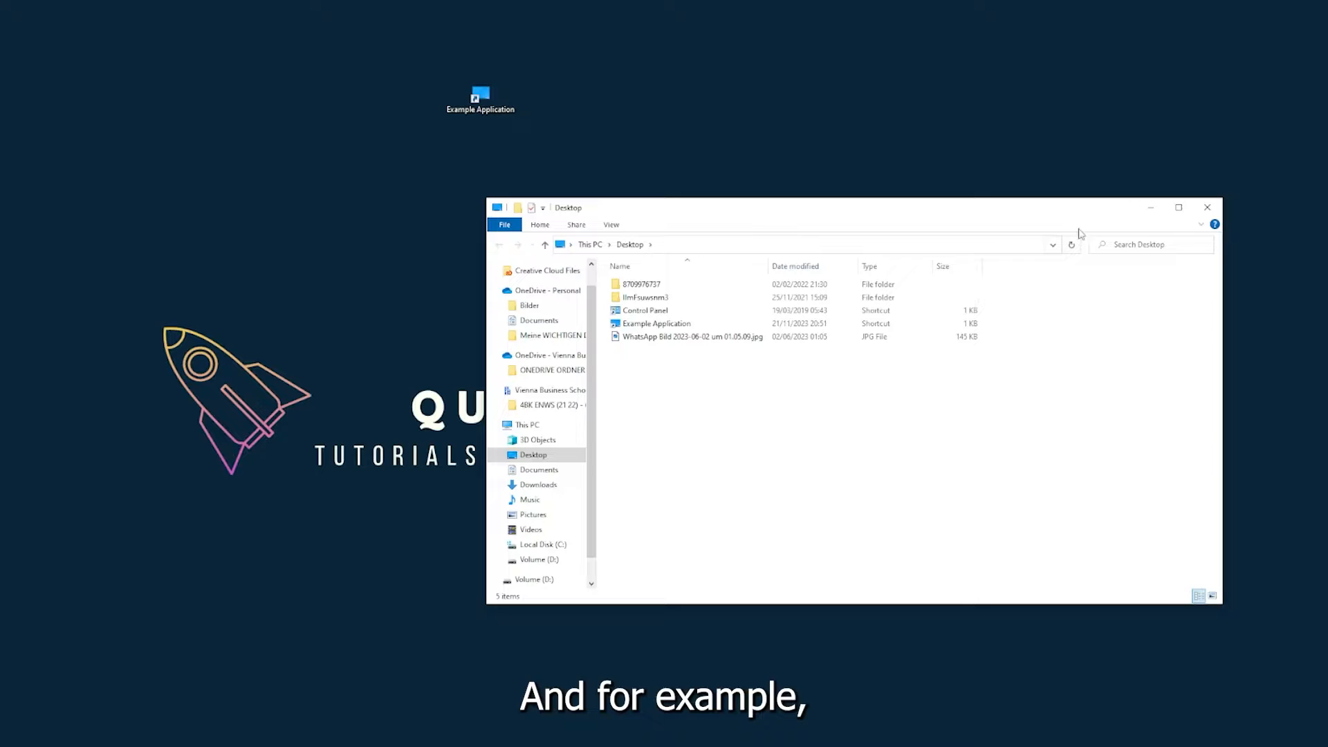
mouse_move(1008, 228)
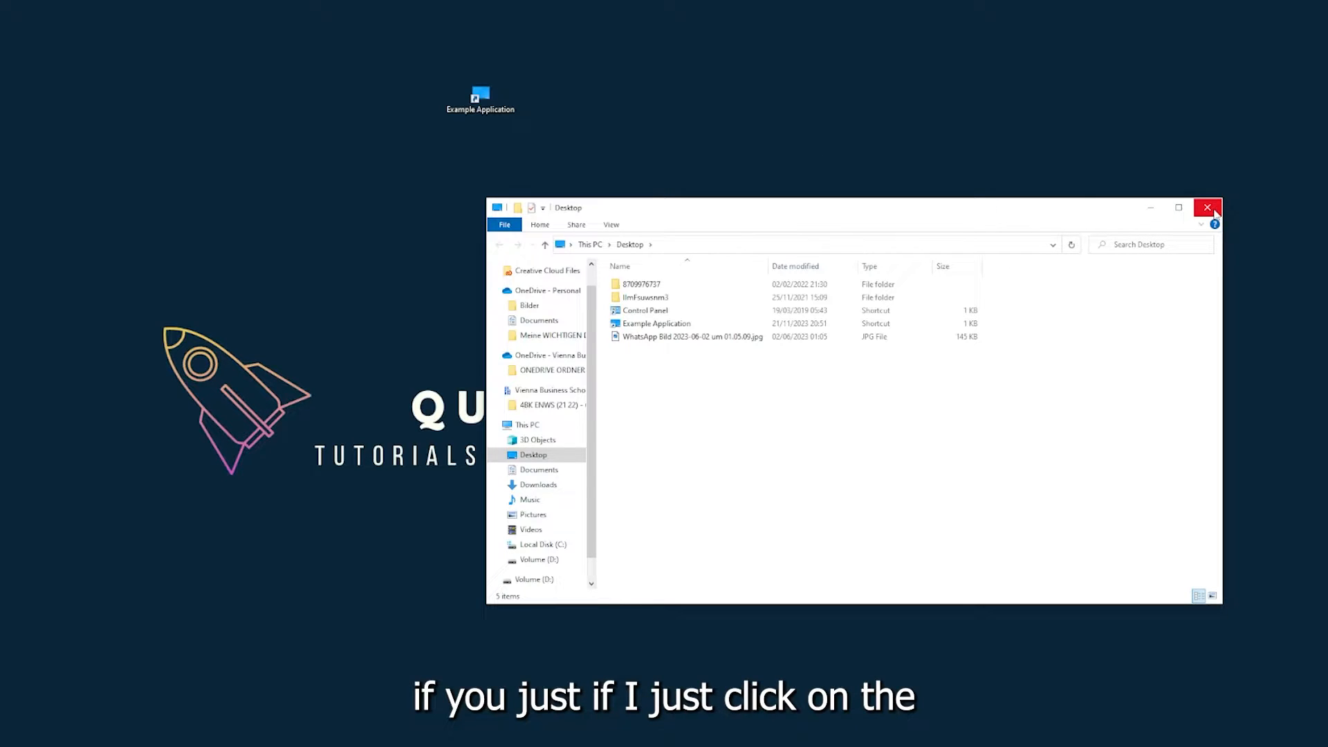
mouse_move(1211, 213)
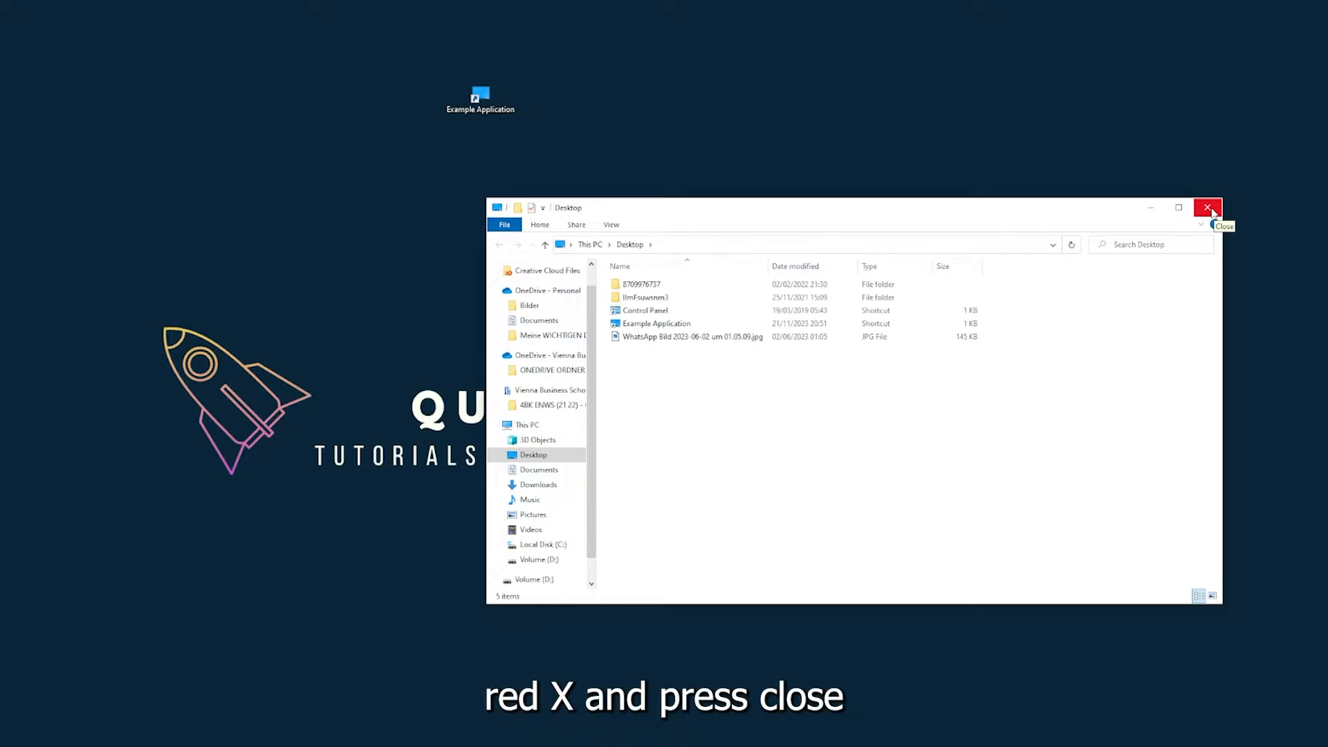
mouse_move(1211, 211)
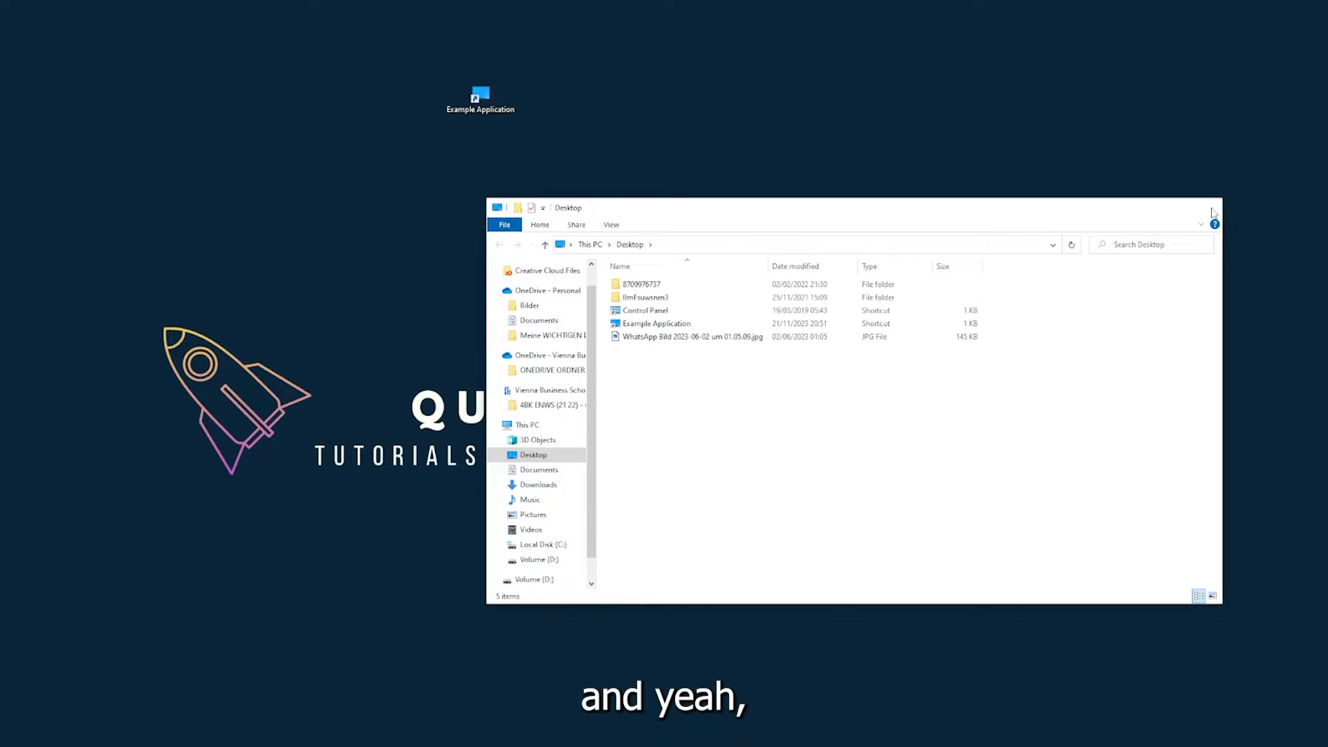
Close the Desktop folder window so only the desktop remains
click(1212, 213)
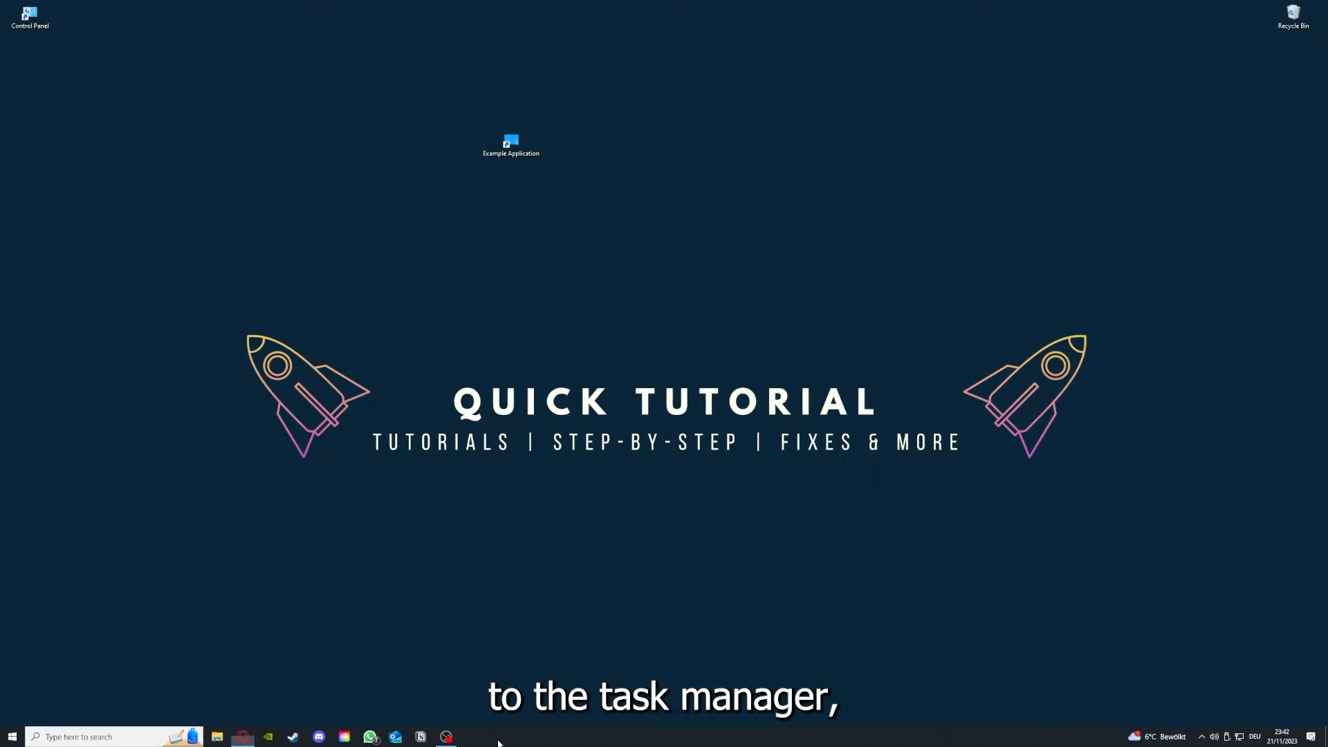
Launch Task Manager from the taskbar and end its own entry under Apps
right_click(504, 735)
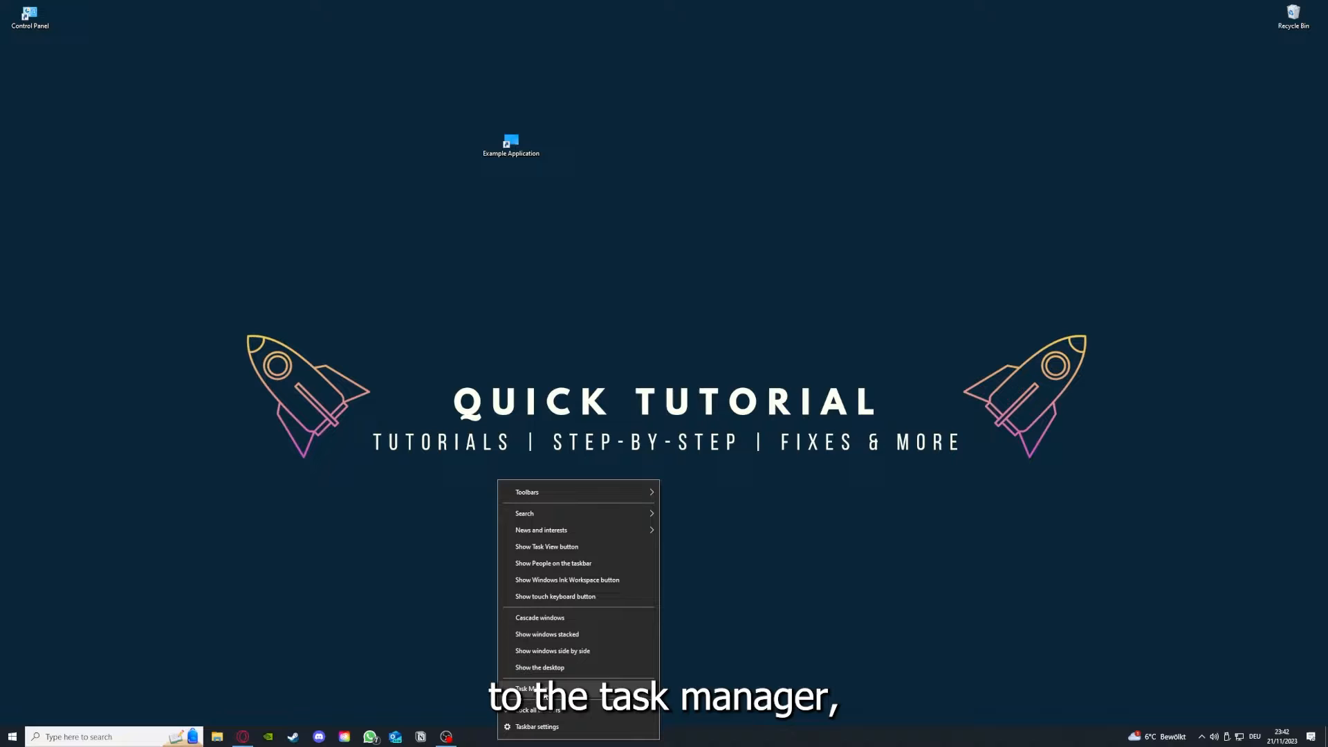
mouse_move(731, 739)
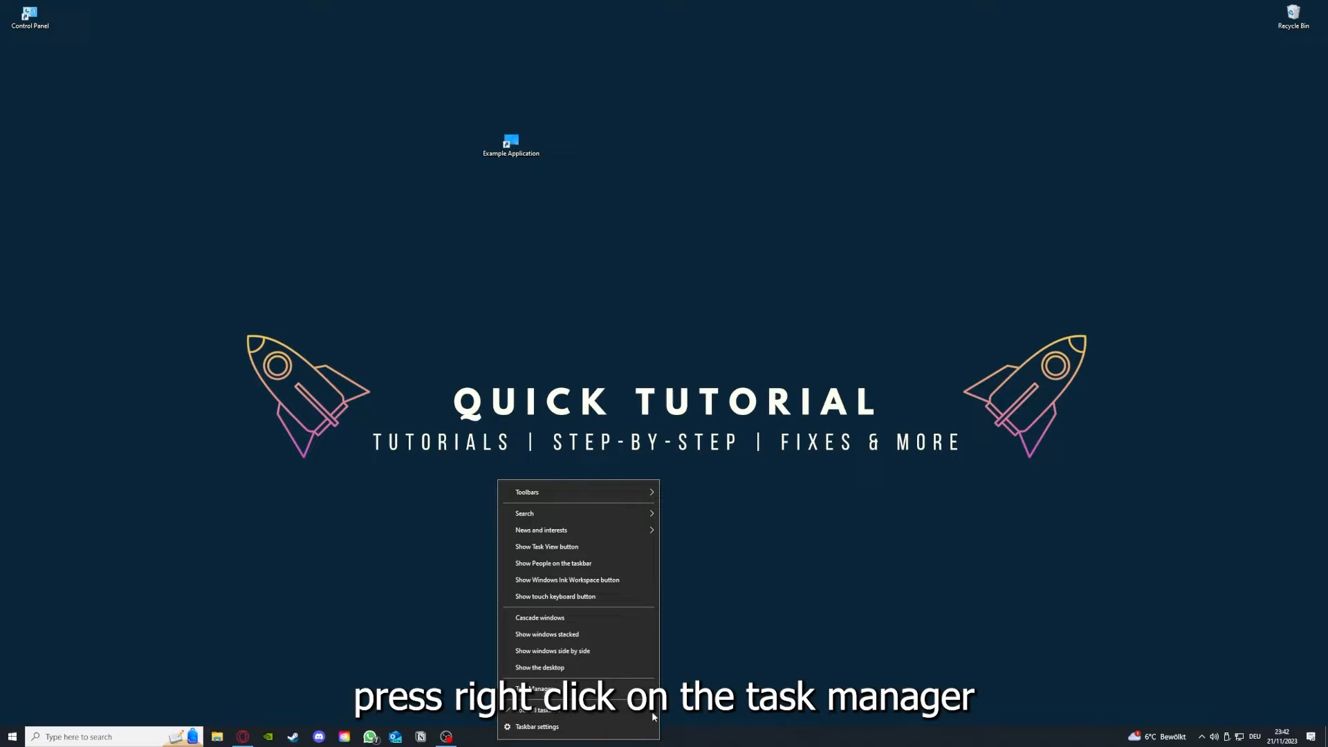
click(536, 689)
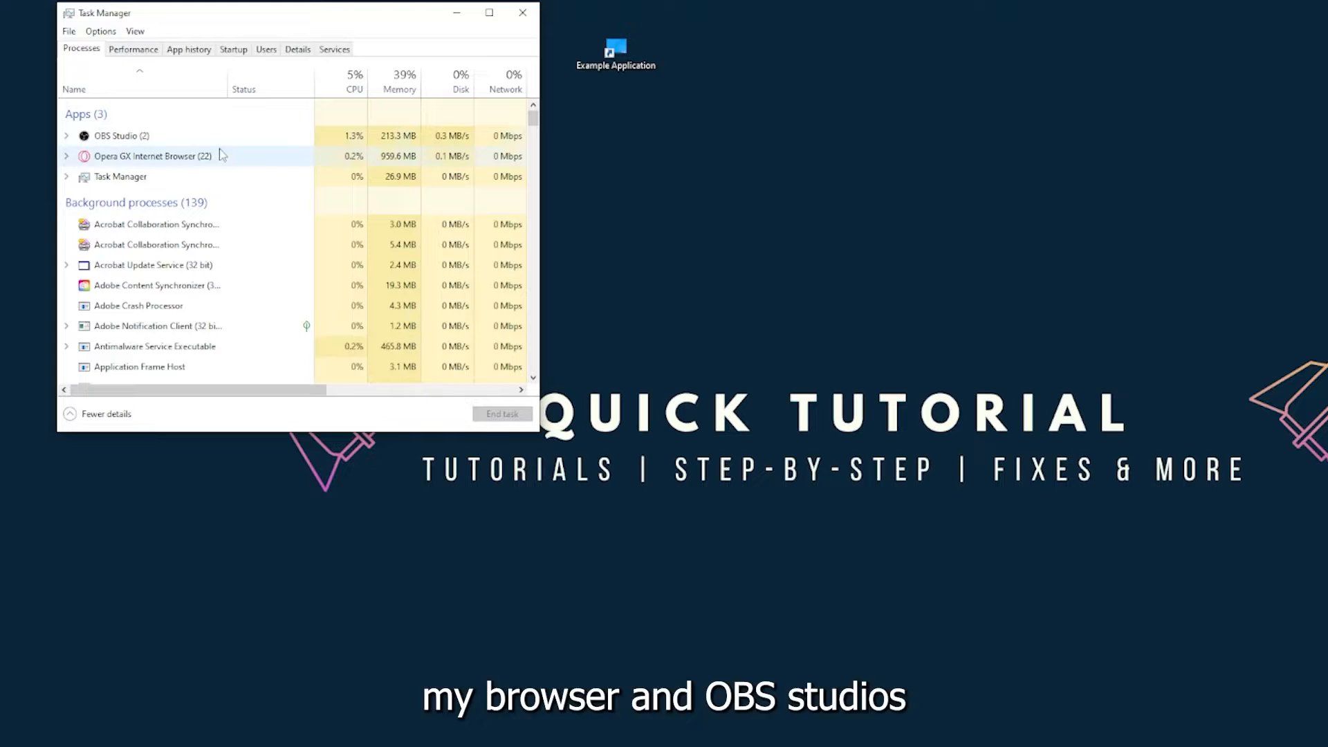
click(119, 177)
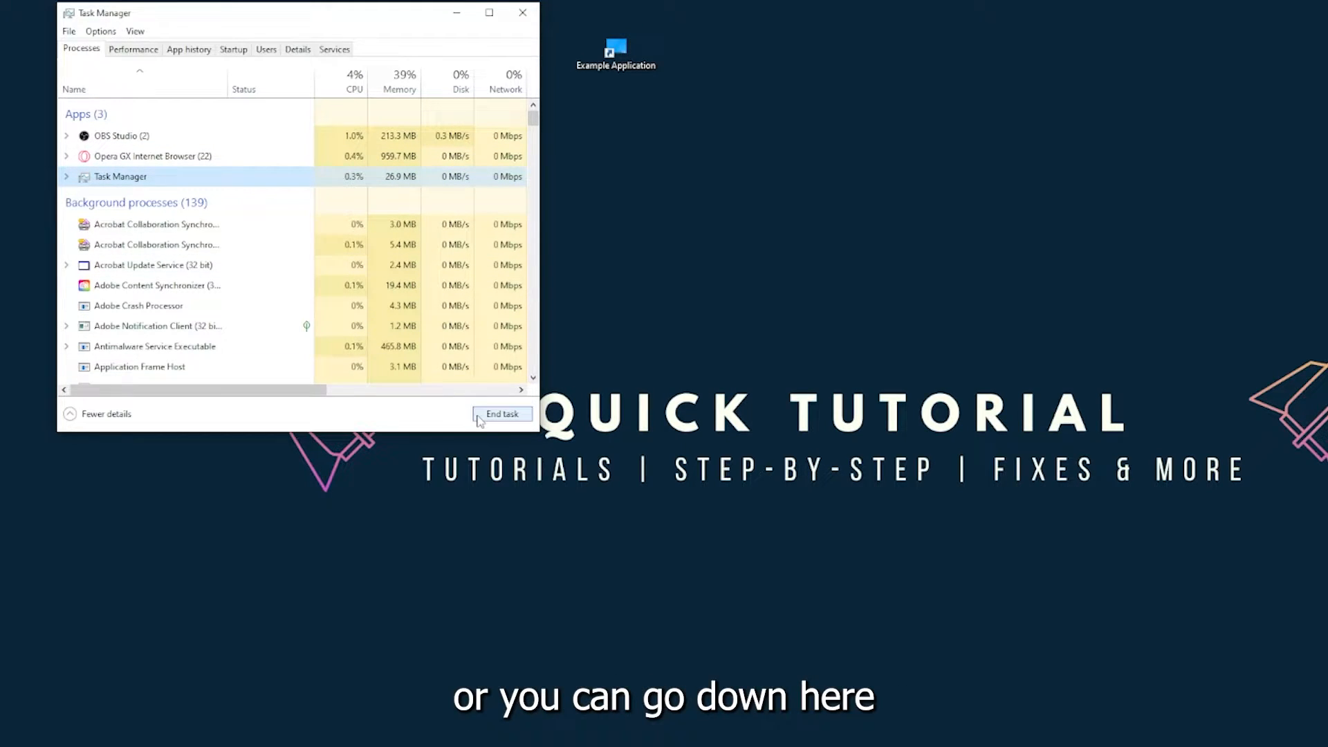
click(502, 413)
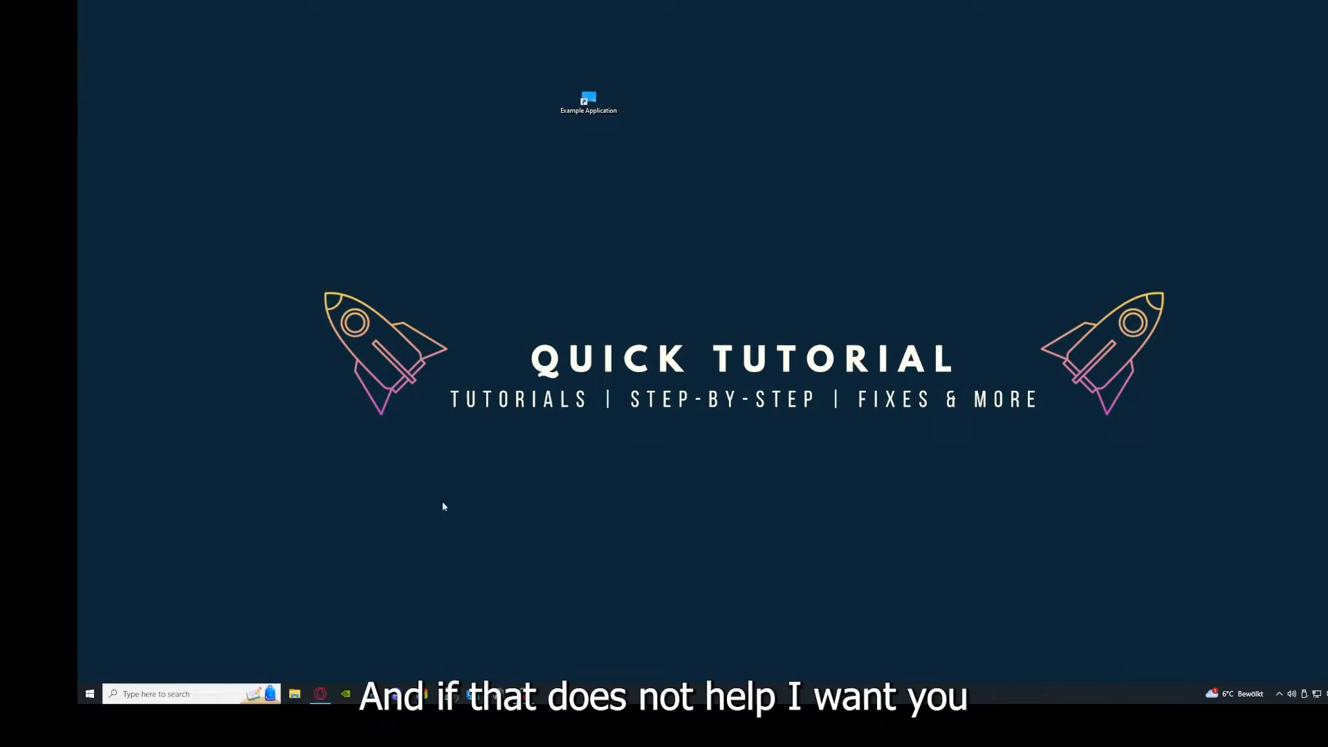
mouse_move(408, 376)
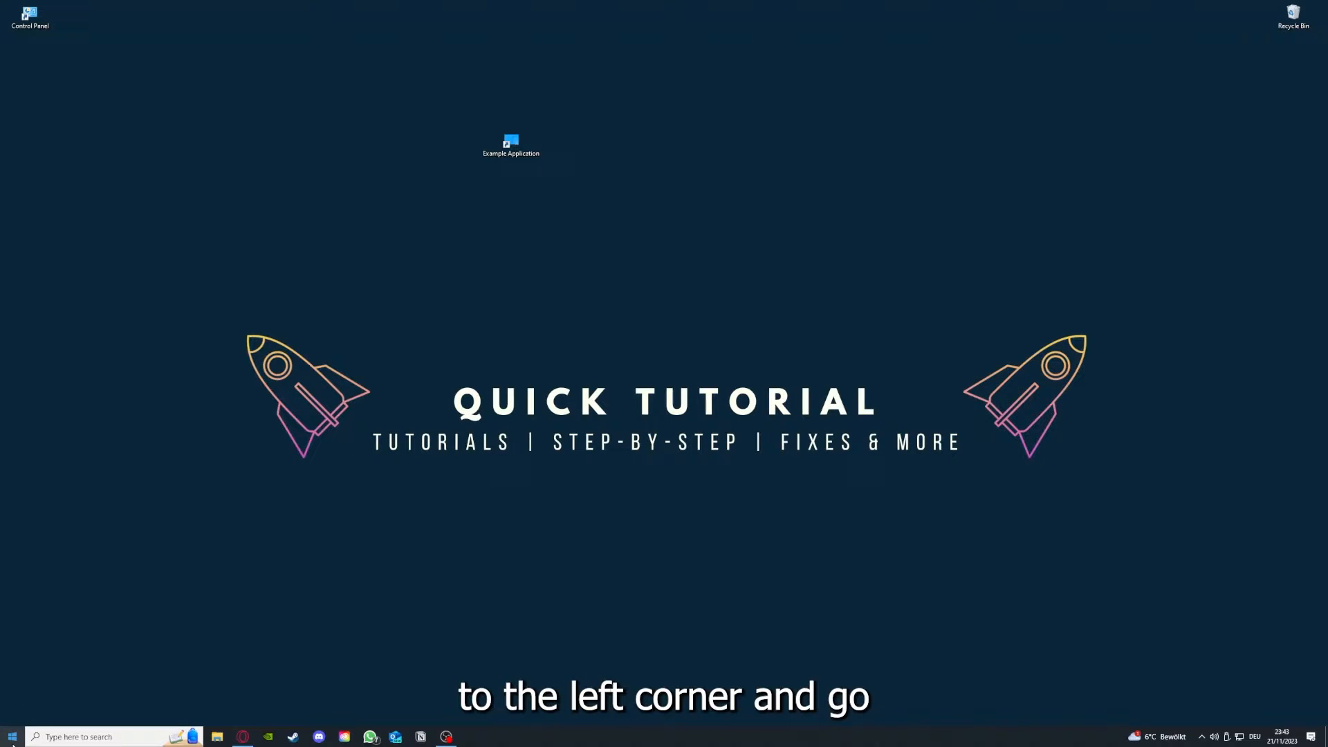
click(12, 738)
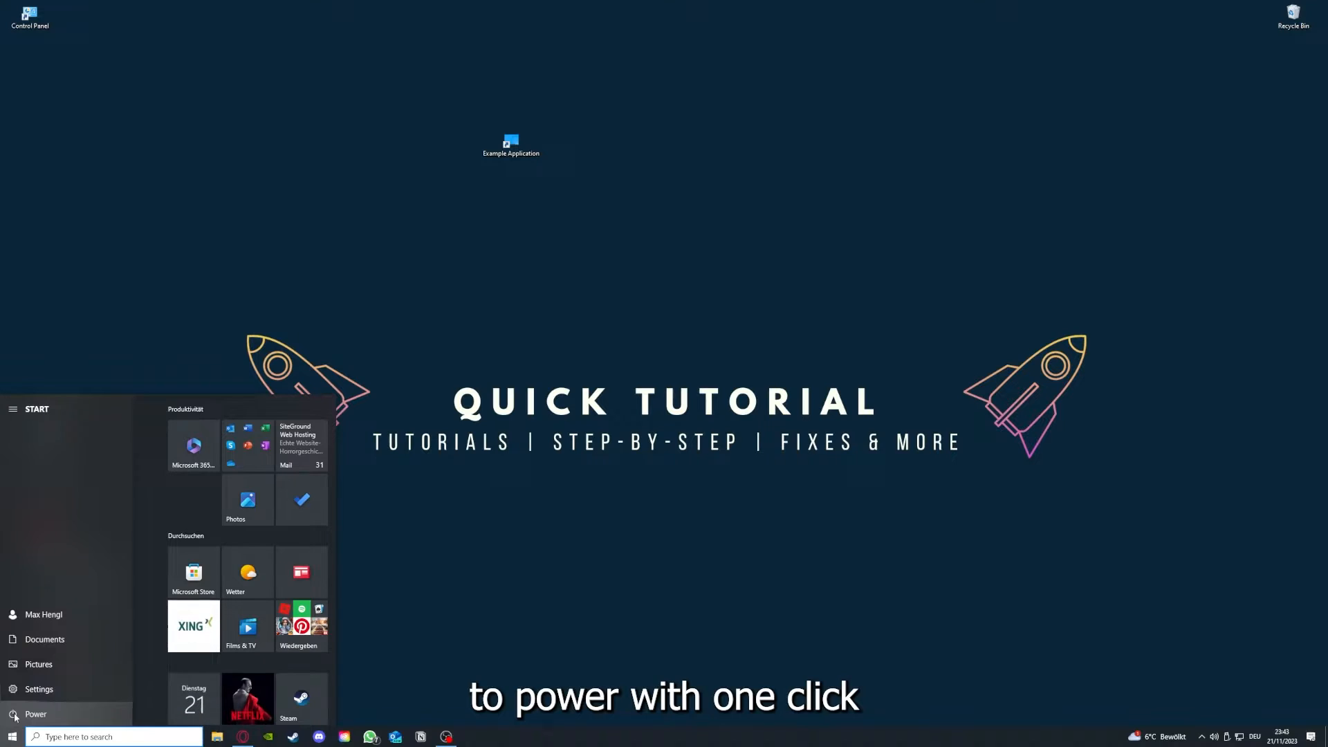
click(36, 714)
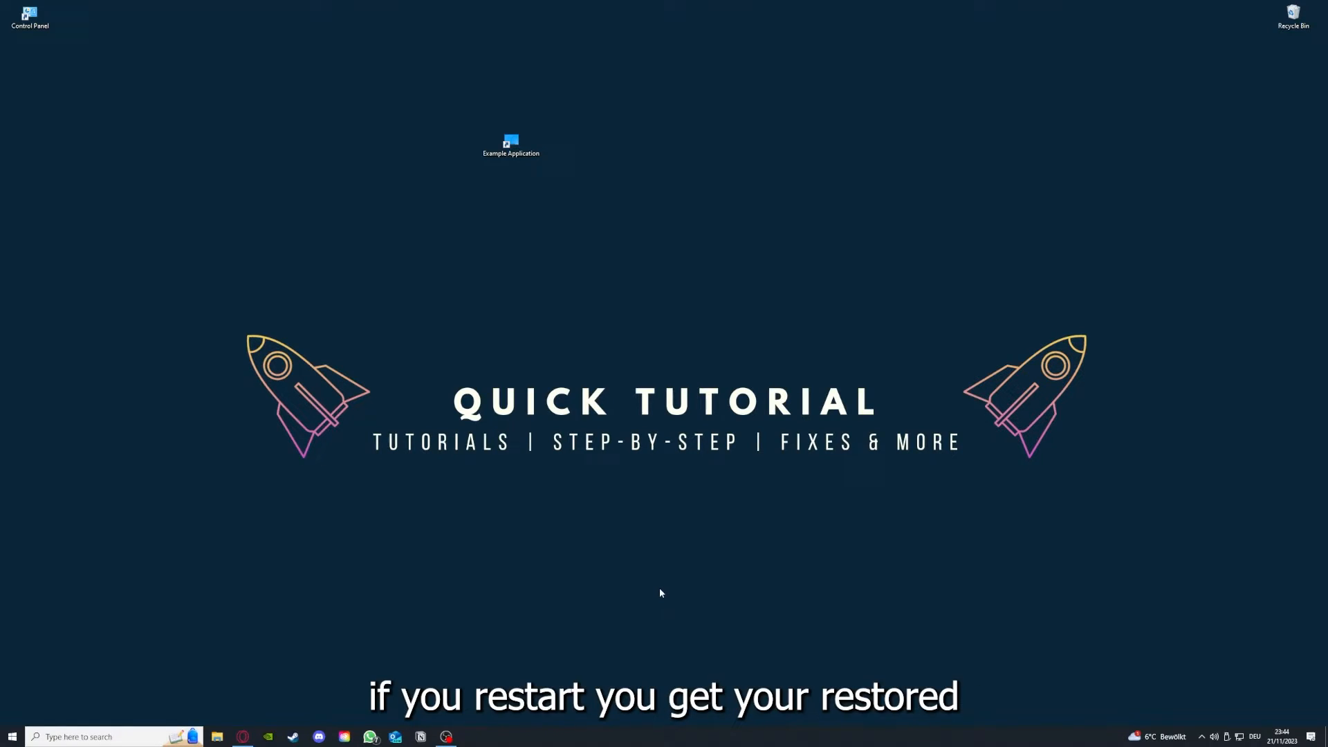
mouse_move(943, 307)
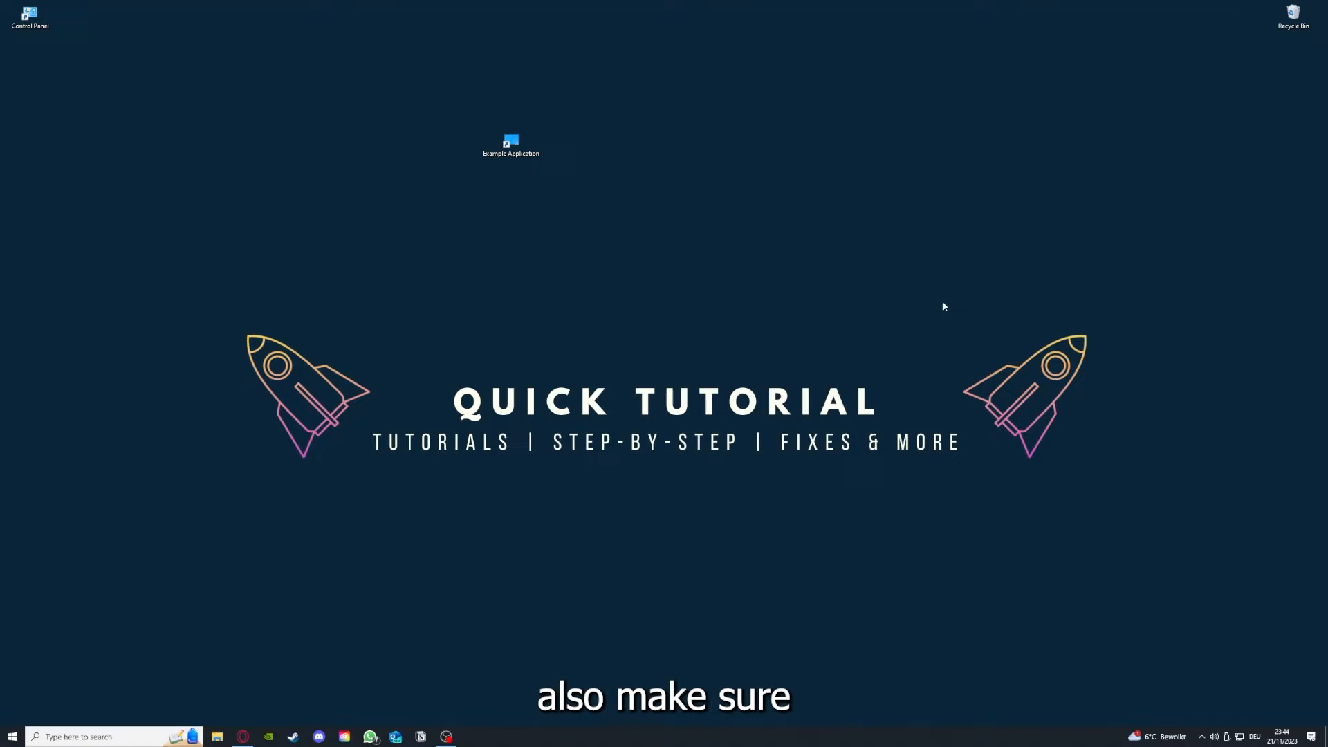
mouse_move(275, 275)
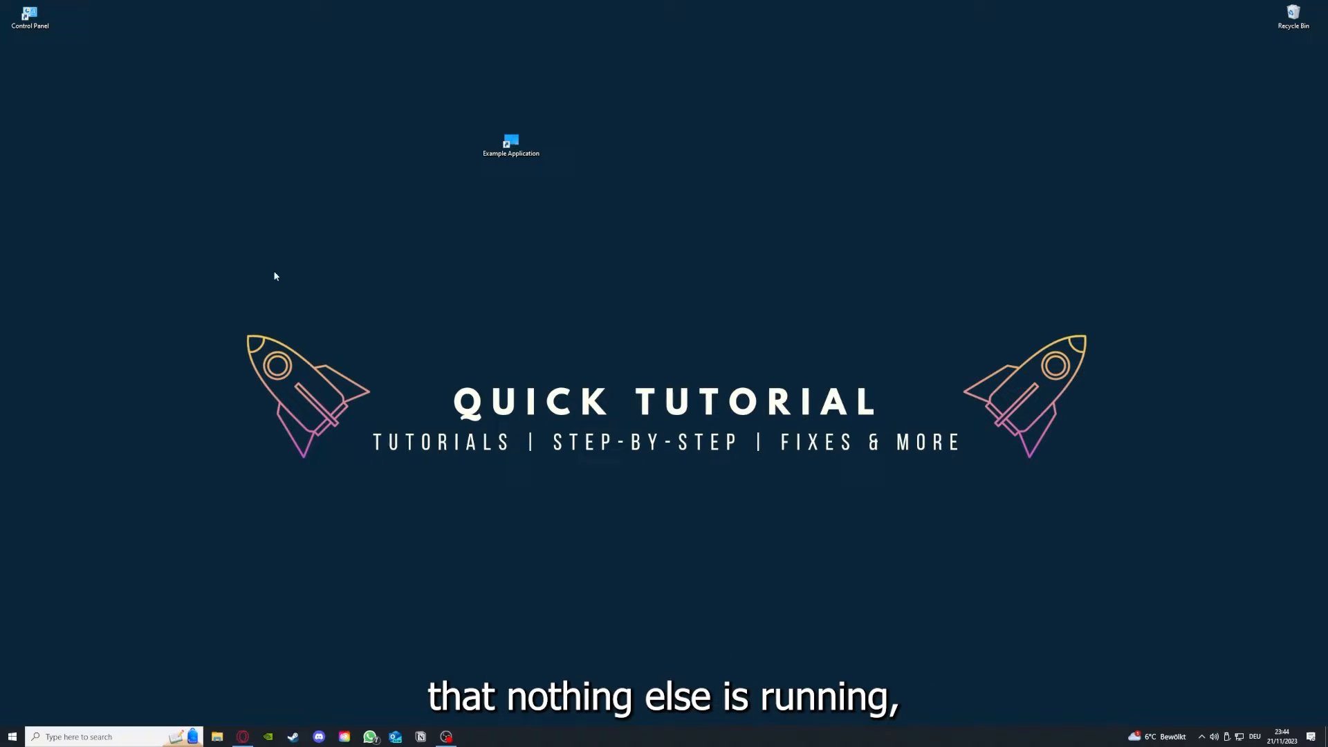
mouse_move(343, 736)
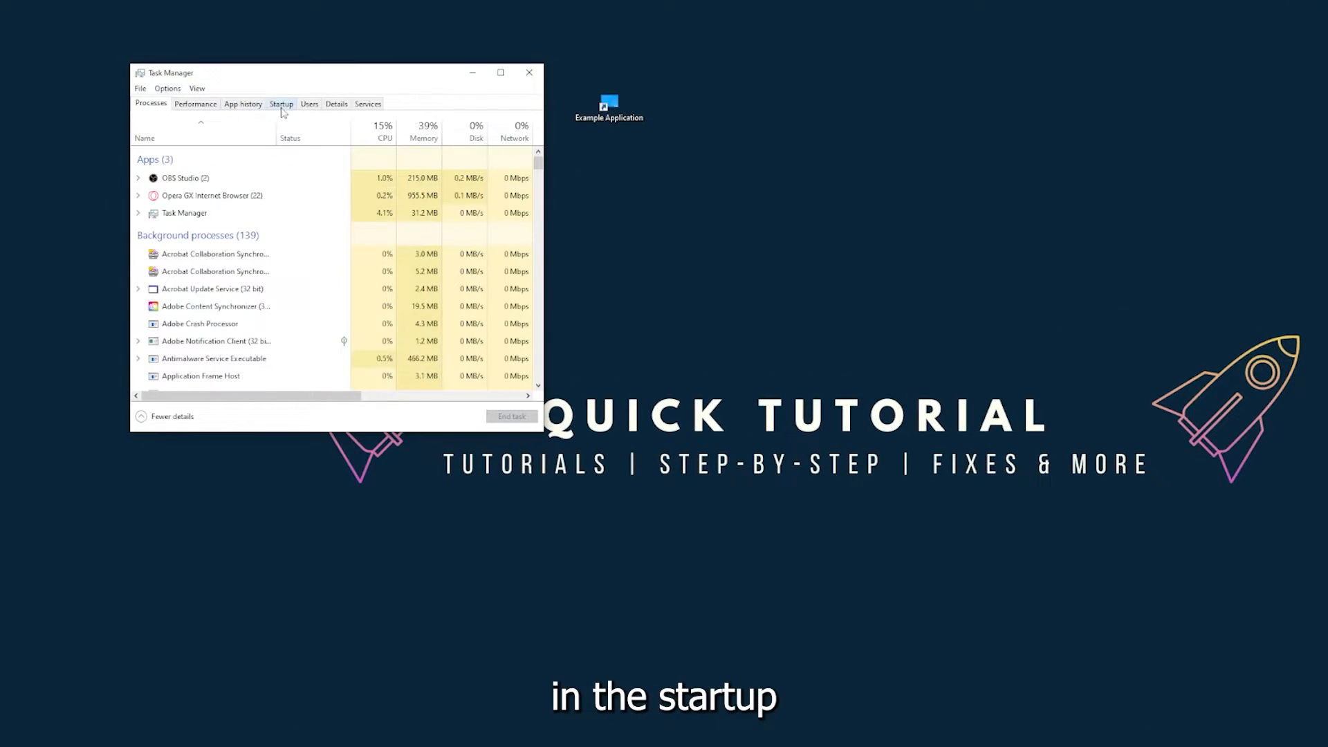
Show the Startup list and select CCXProcess.exe, then the disabled Microsoft OneDrive entry
click(281, 103)
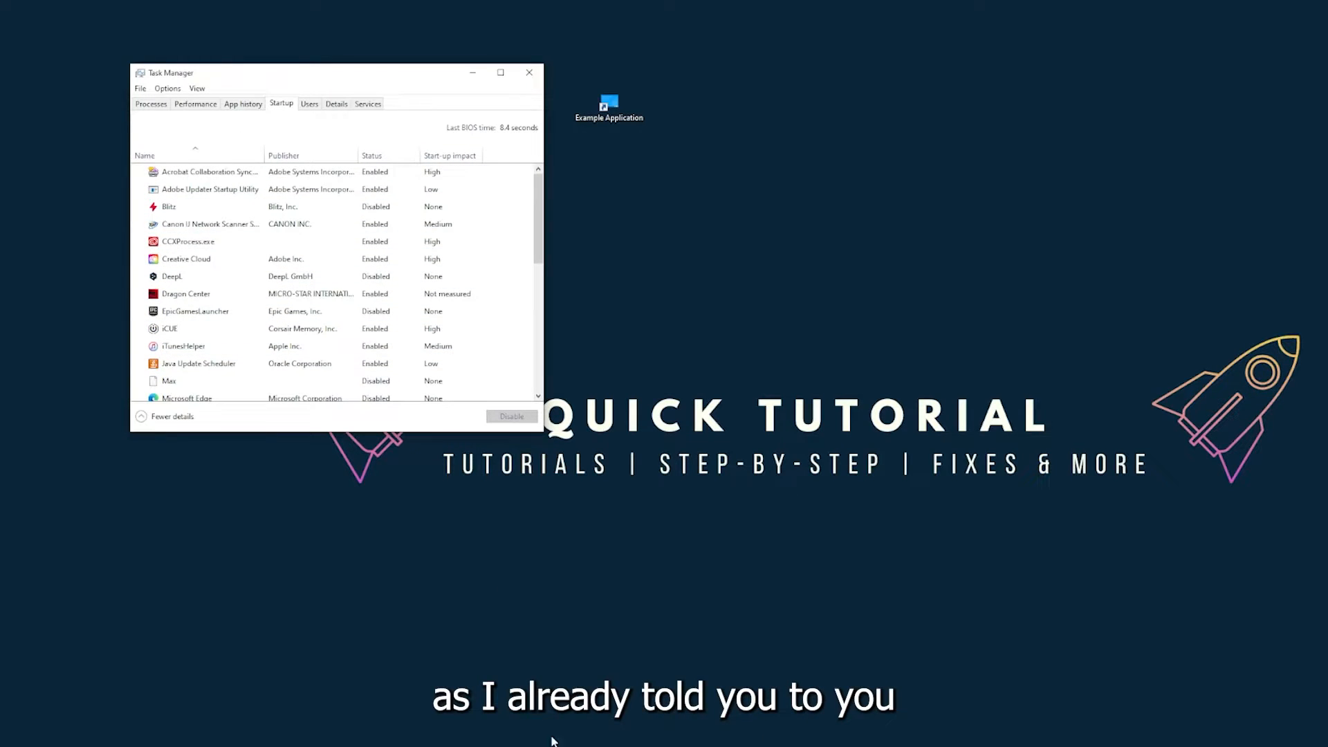
right_click(555, 738)
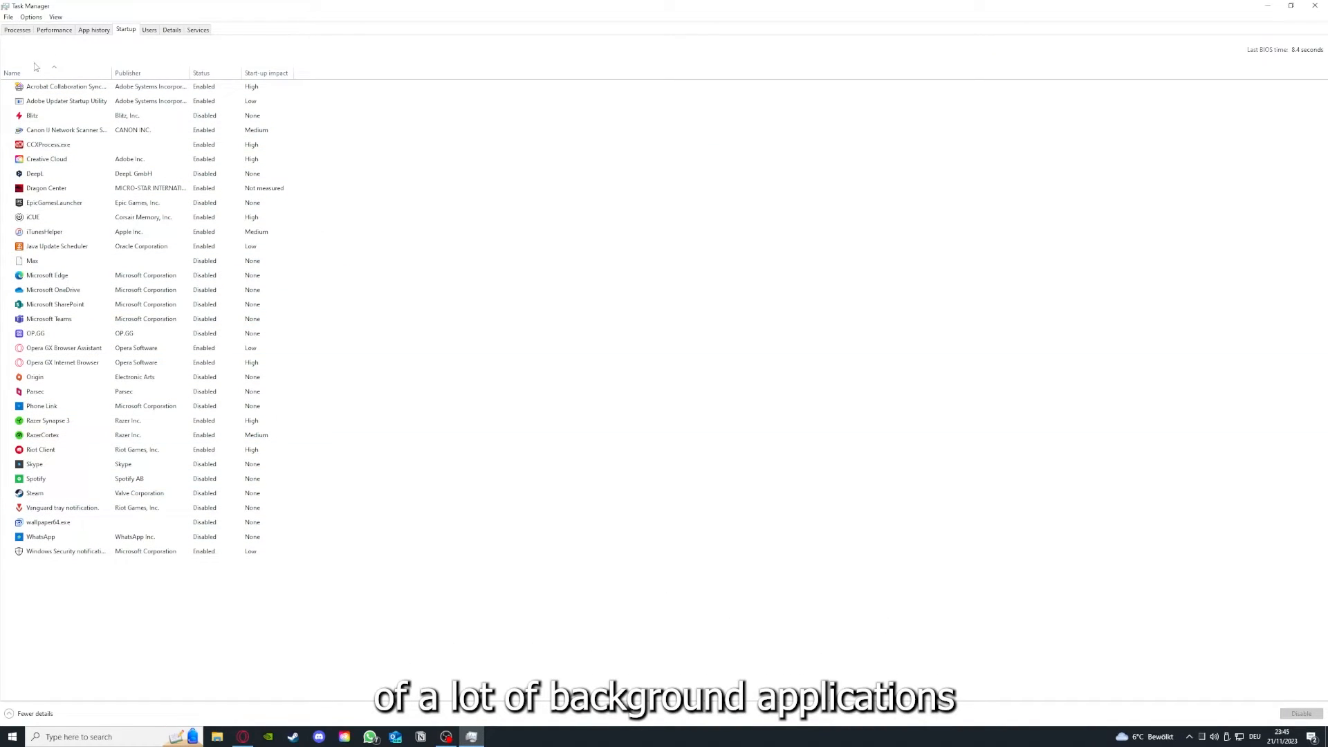
right_click(55, 85)
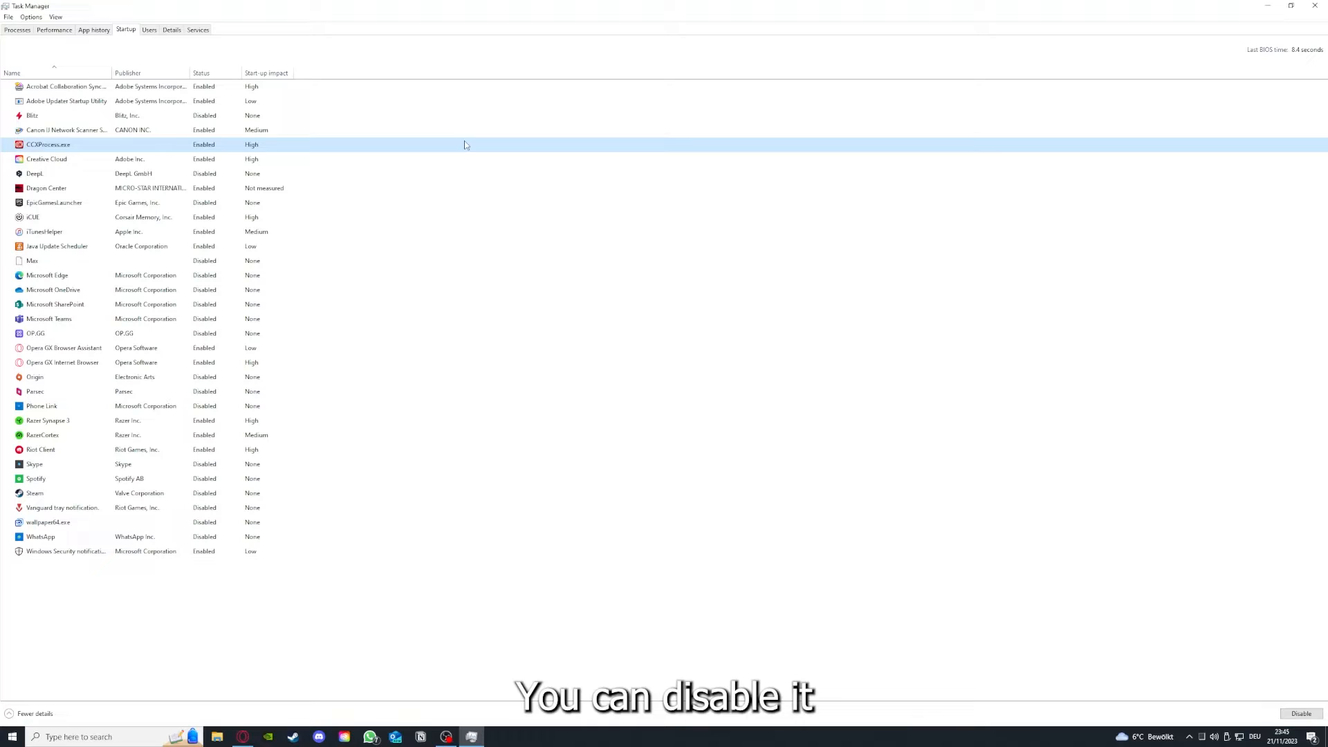
click(53, 290)
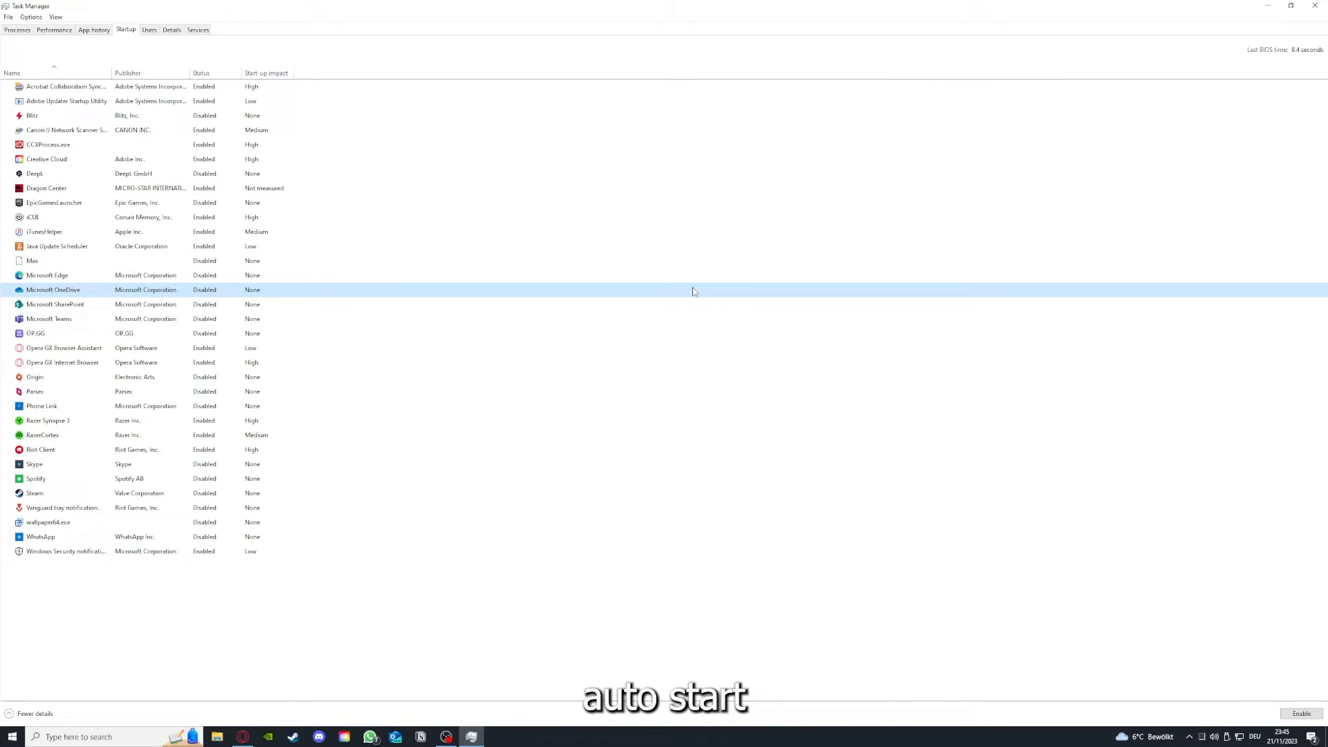
click(56, 86)
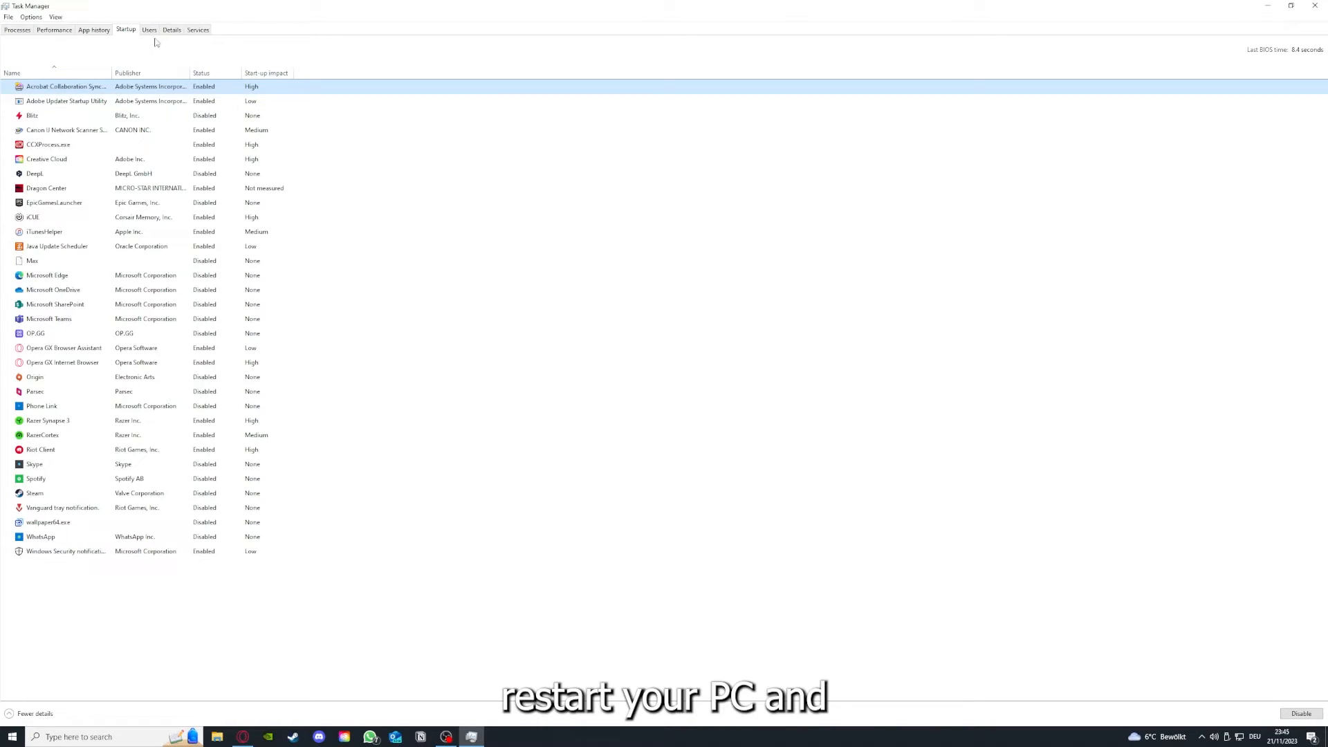
mouse_move(4, 598)
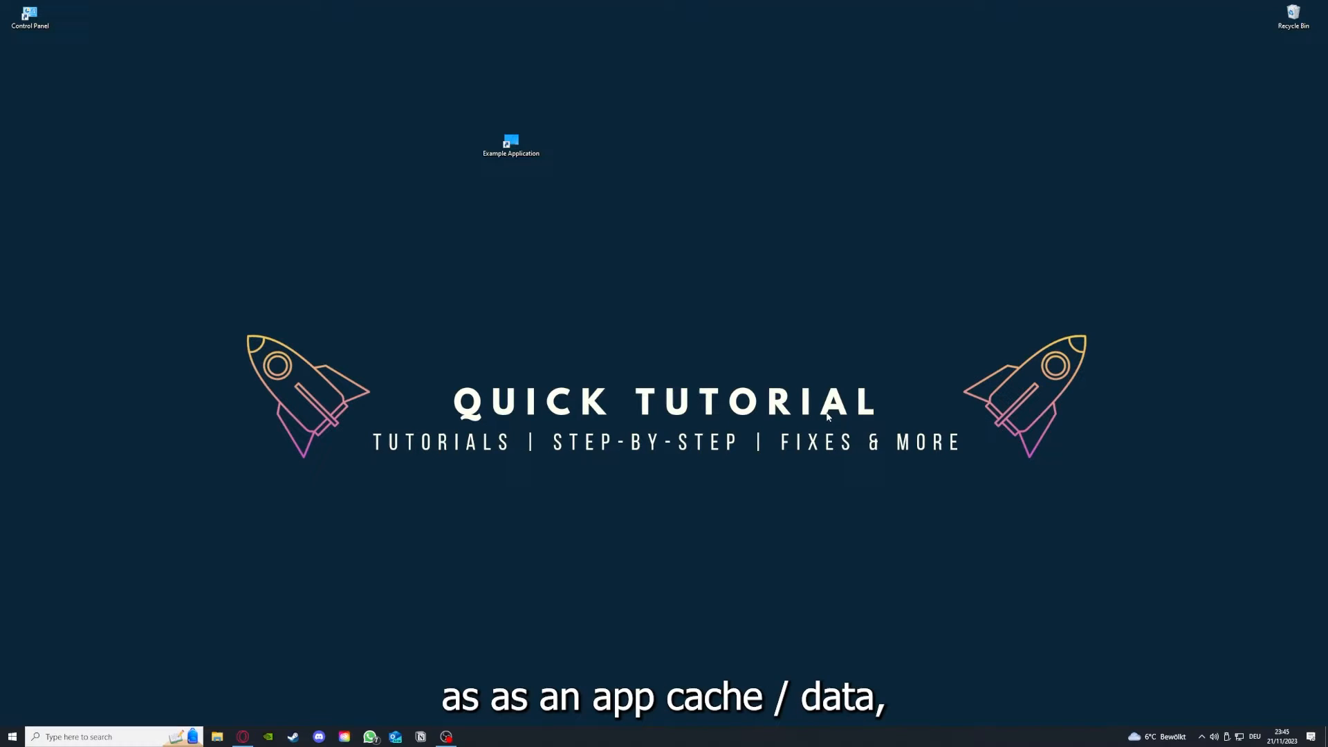
mouse_move(757, 215)
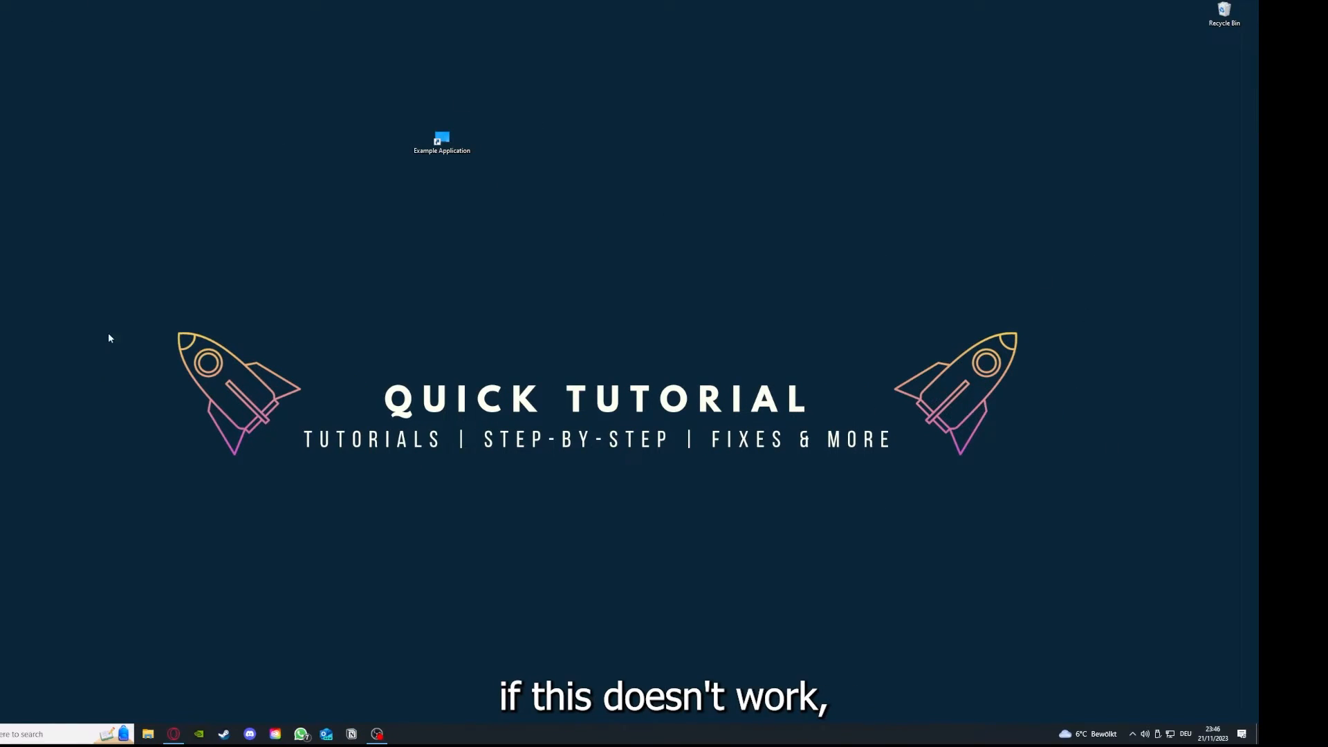
mouse_move(144, 281)
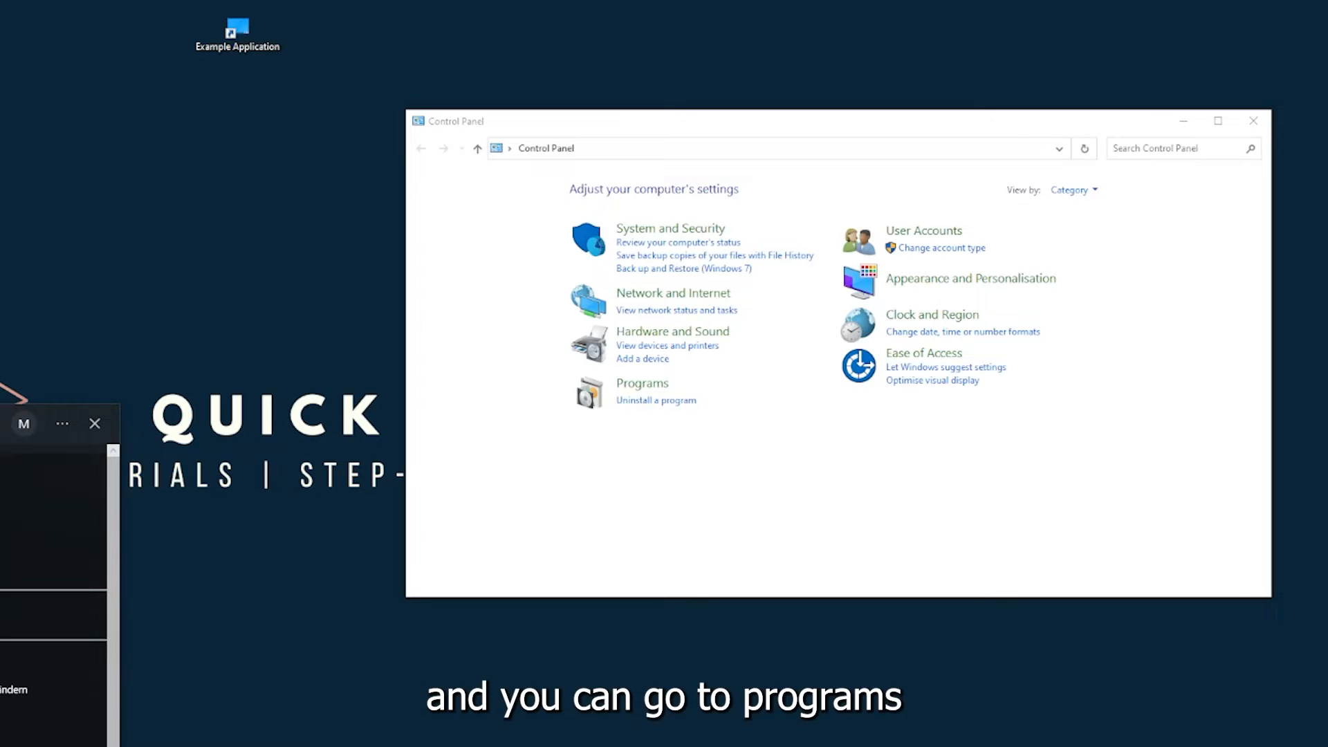
mouse_move(677, 390)
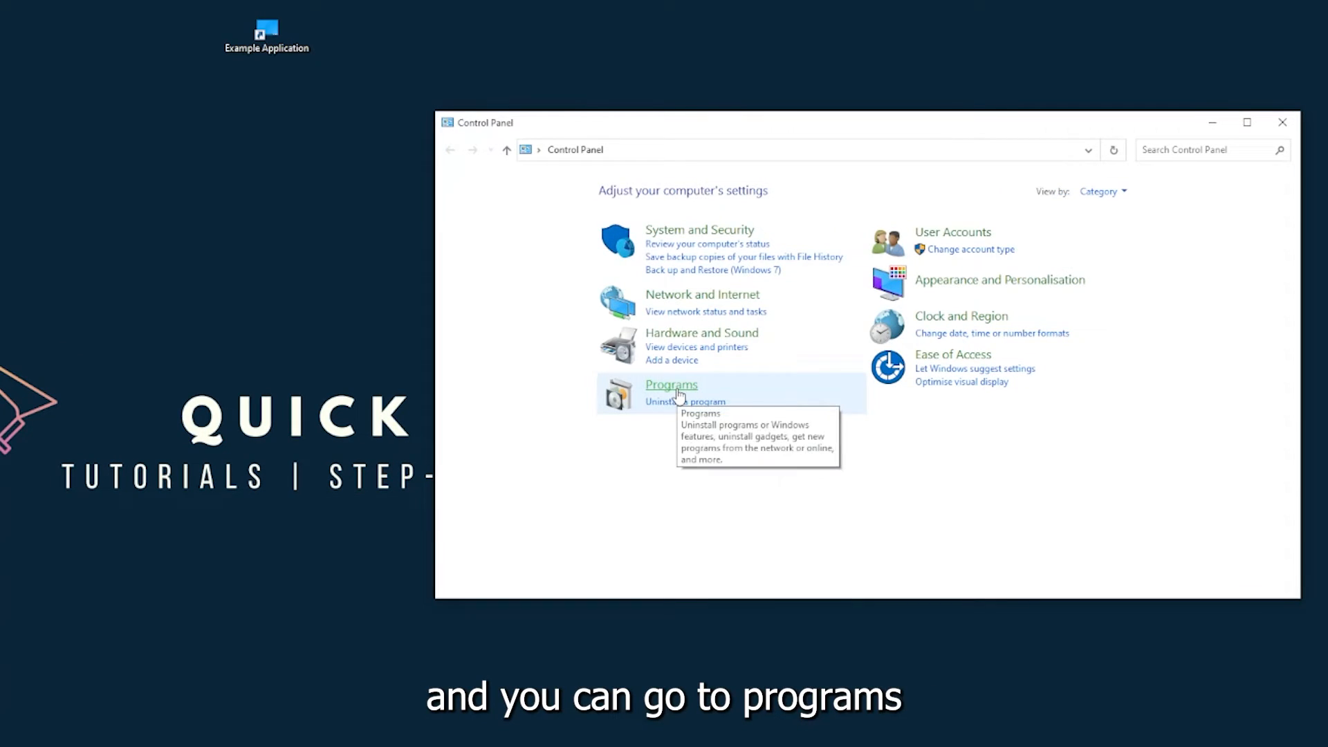
Go to the Programs page in Control Panel's Category view
click(671, 385)
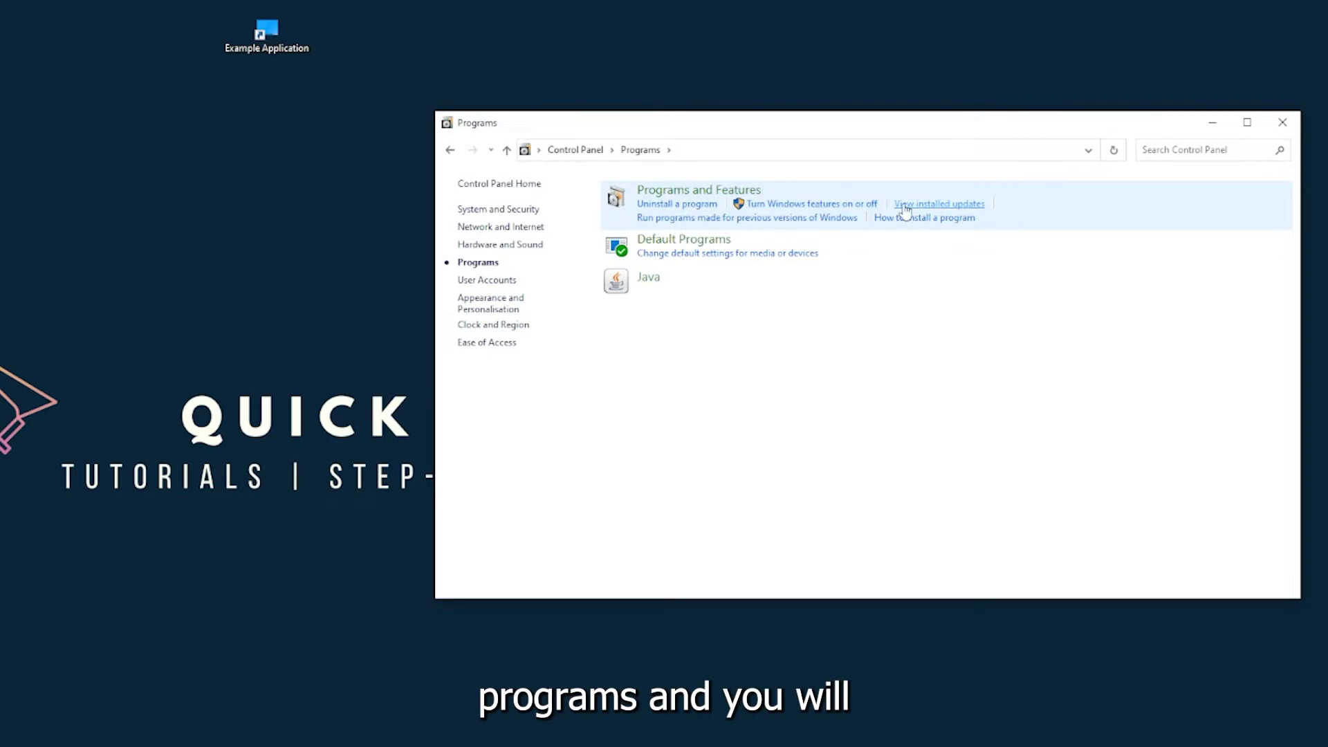
mouse_move(717, 201)
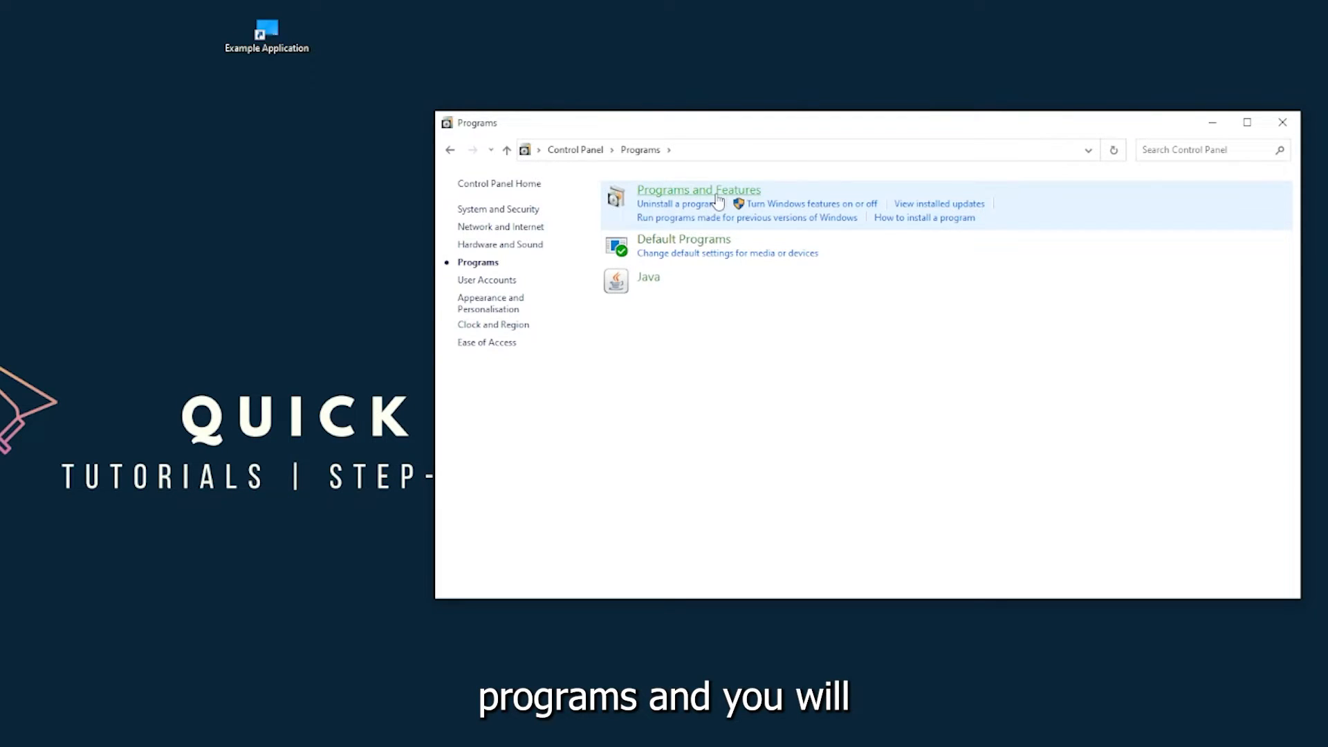
Show Programs and Features listing the installed programs and locate Overwolf
click(698, 189)
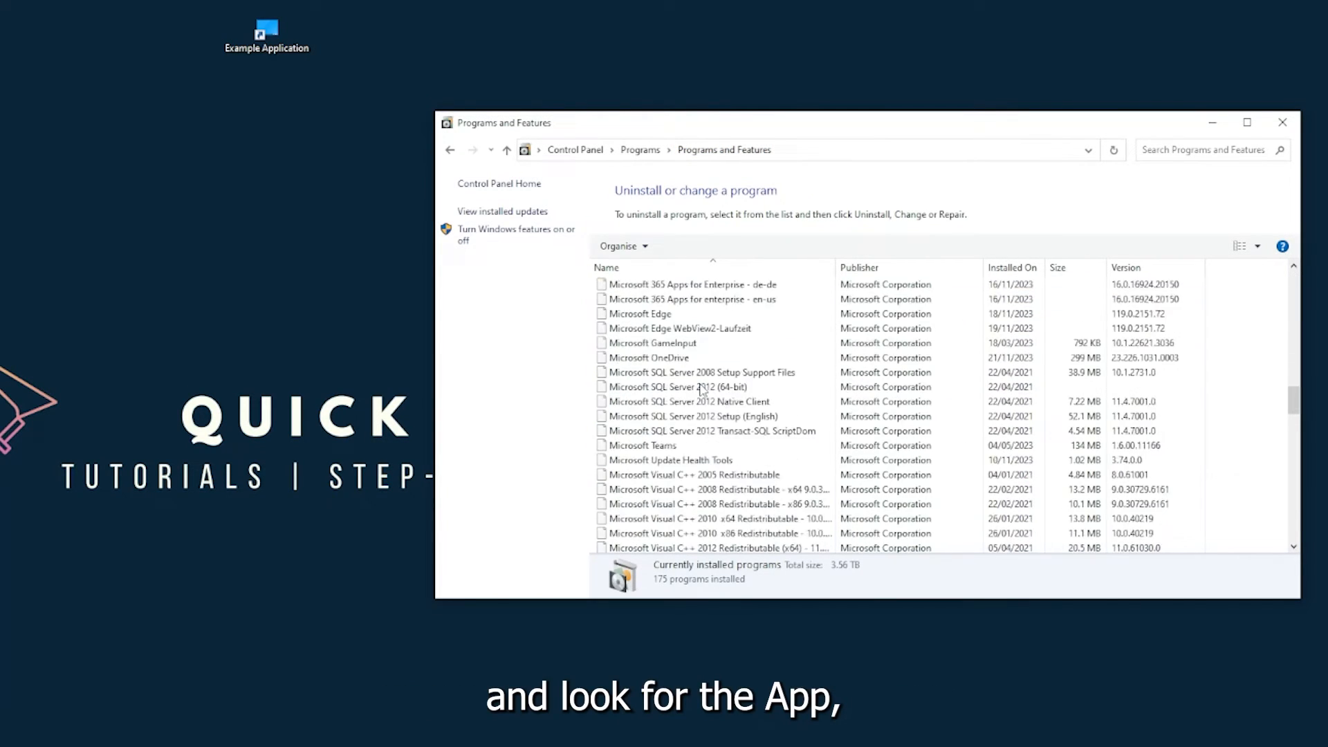
scroll(down, 3)
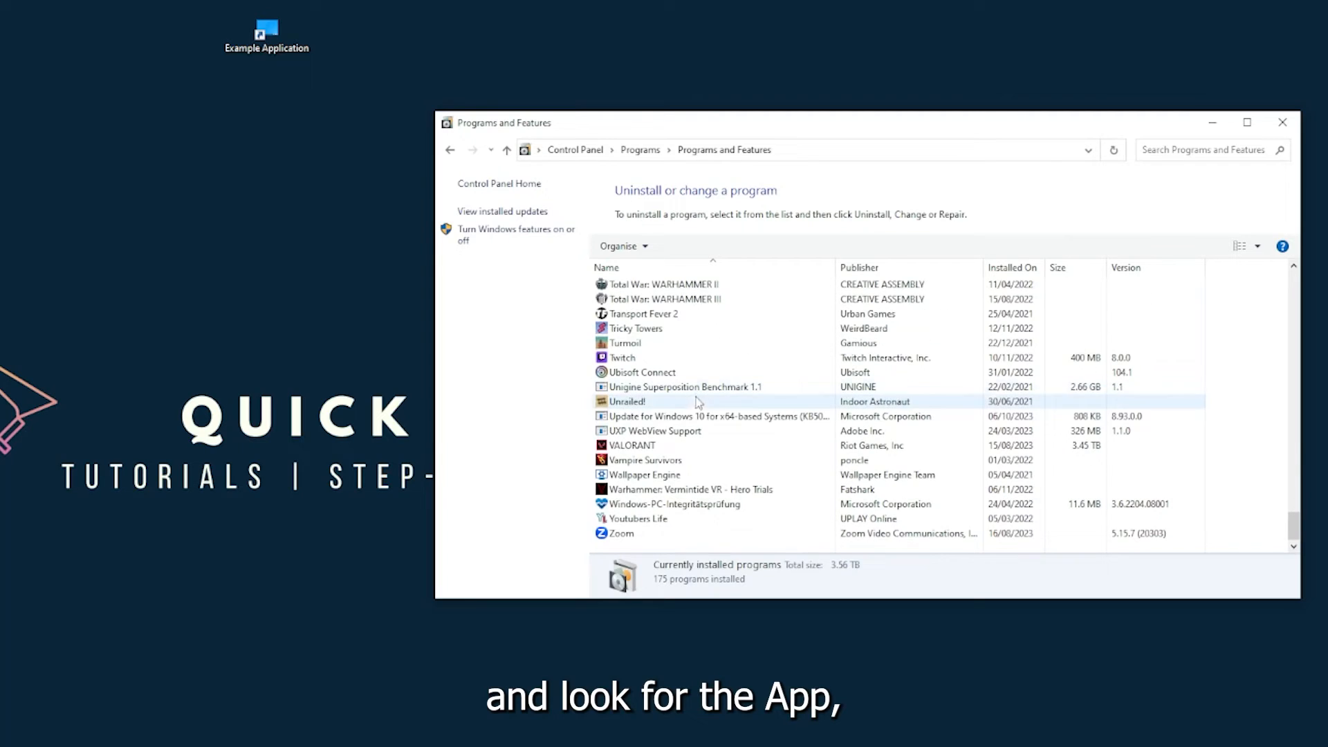
scroll(up, 3)
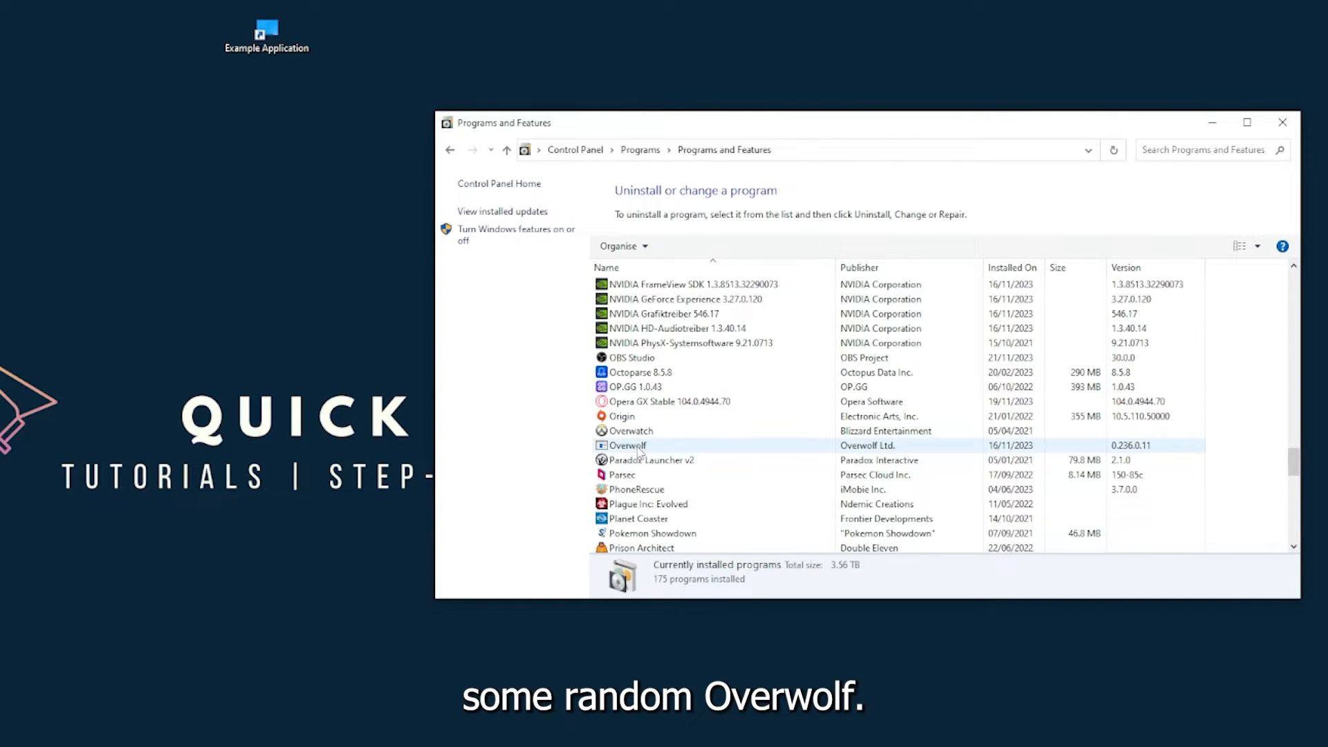
Uninstall Overwolf and answer Yes to removing it from the list after the error
right_click(628, 446)
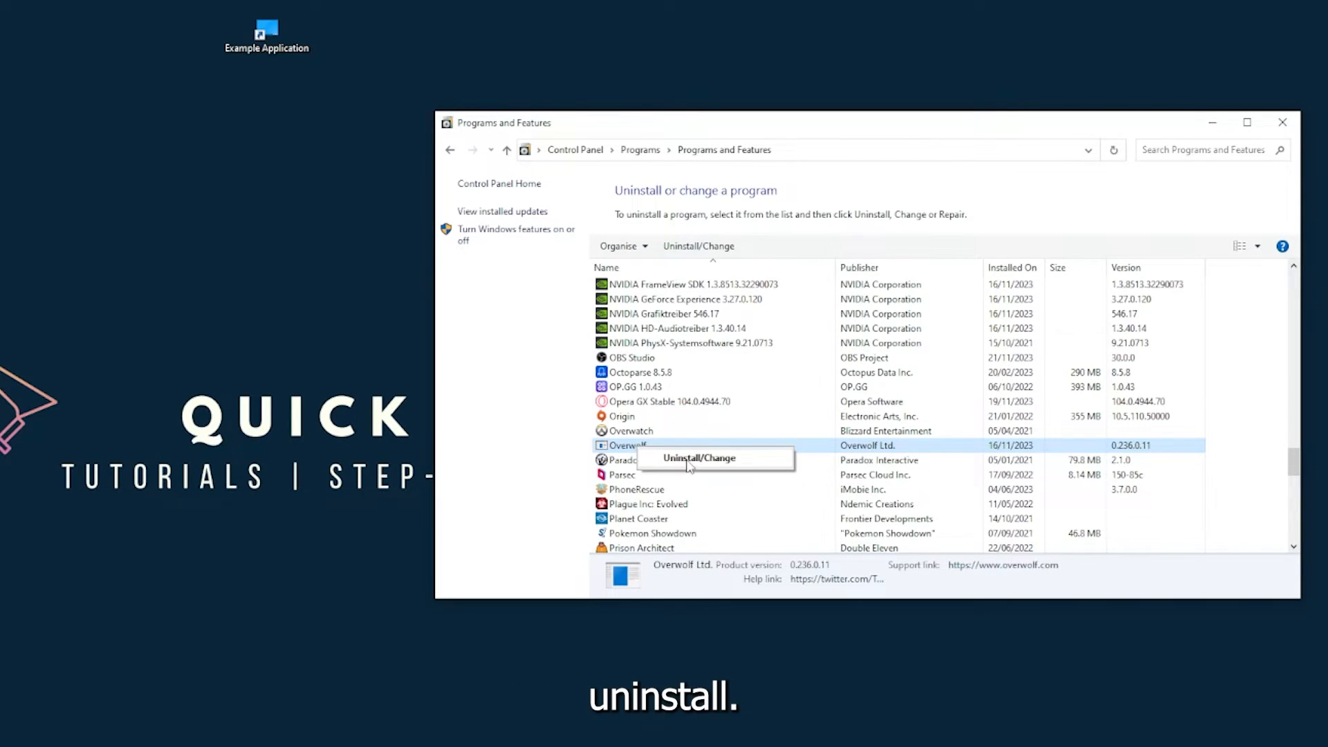
click(699, 458)
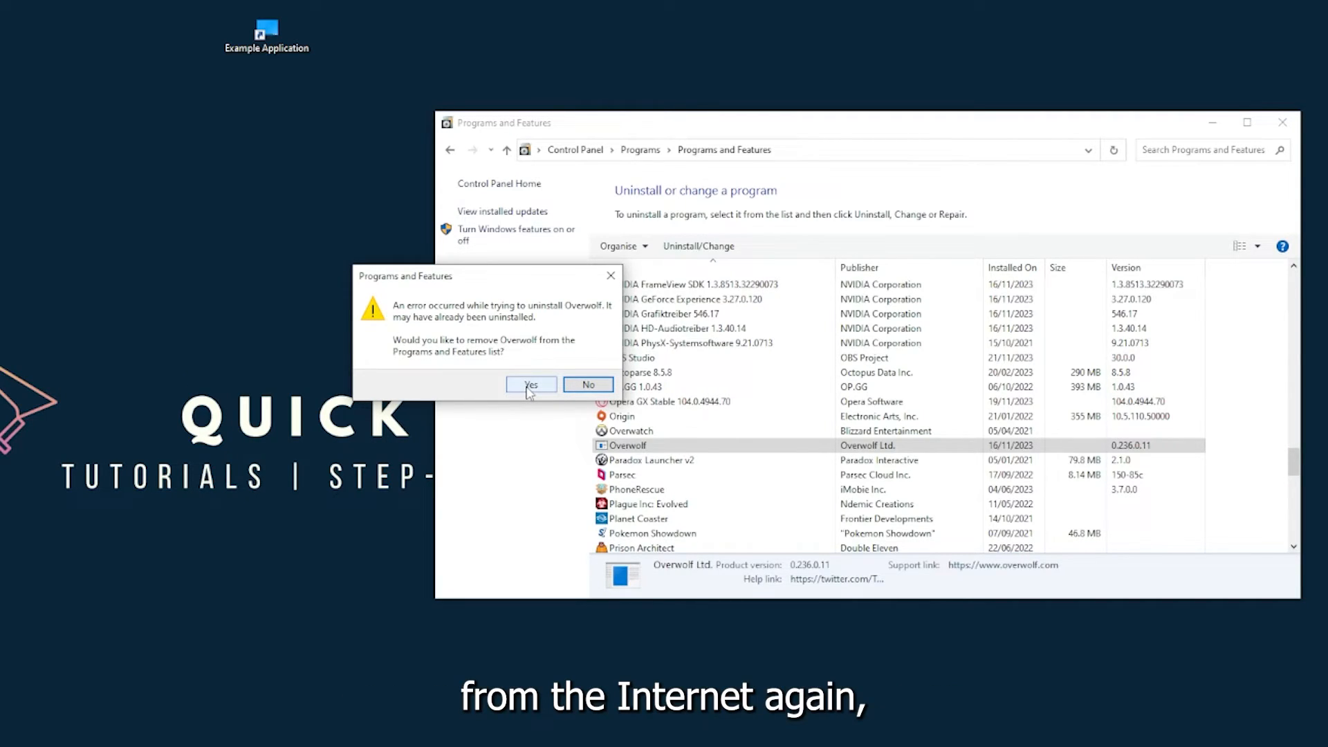
click(531, 385)
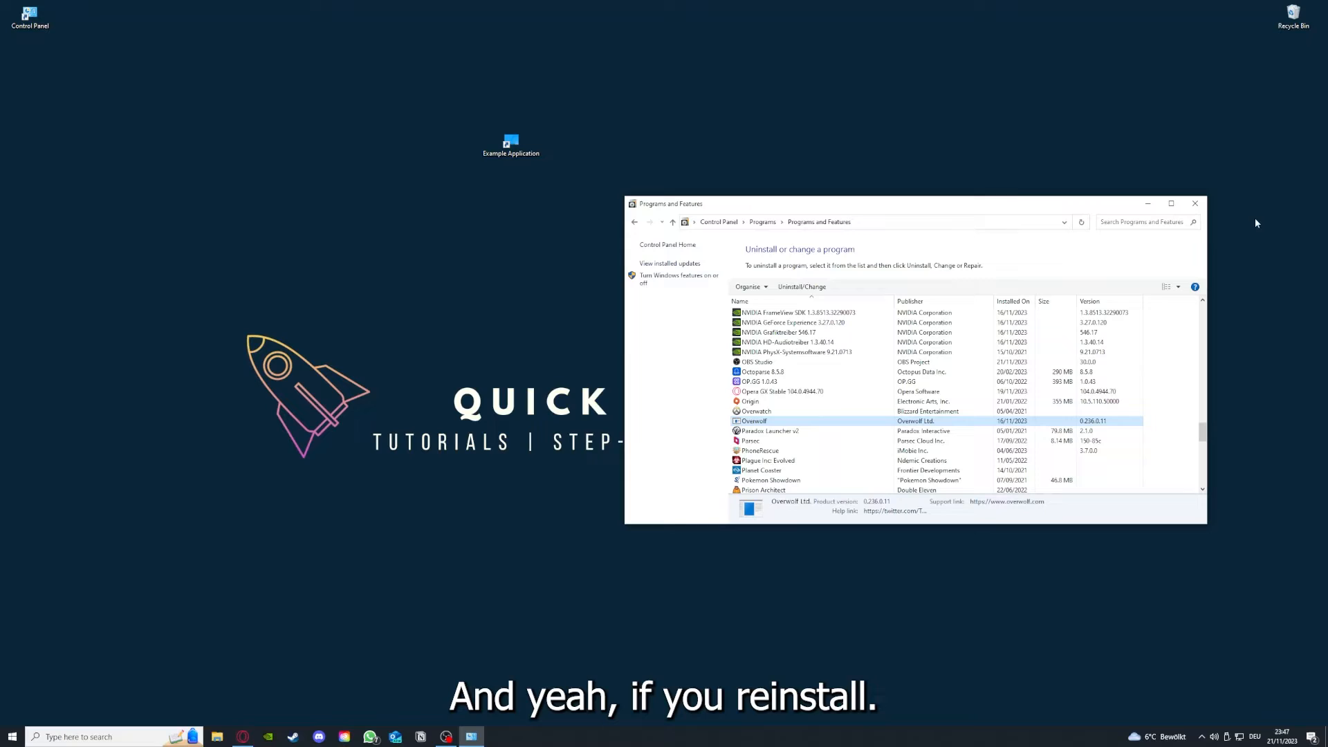
Close the Programs and Features window so only the desktop remains
click(1195, 204)
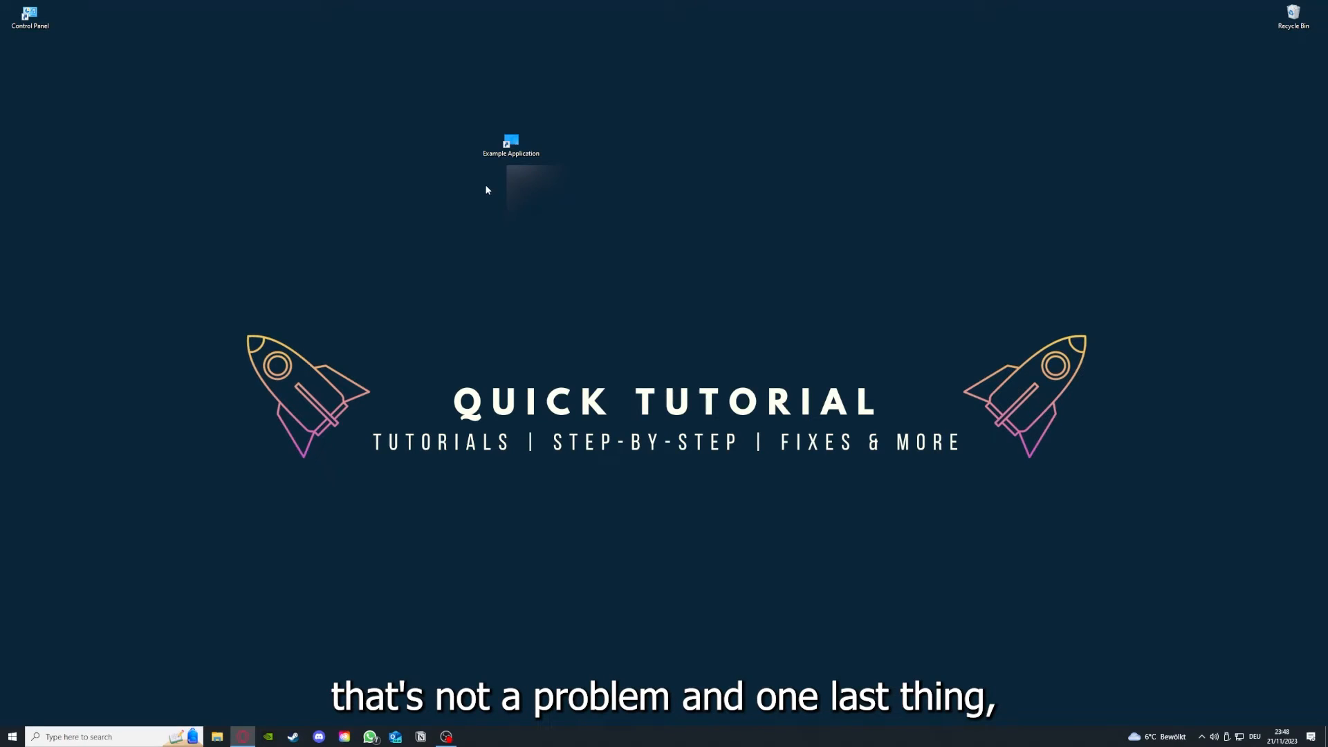
Show the Example Application shortcut's Properties on its Details tab
right_click(511, 141)
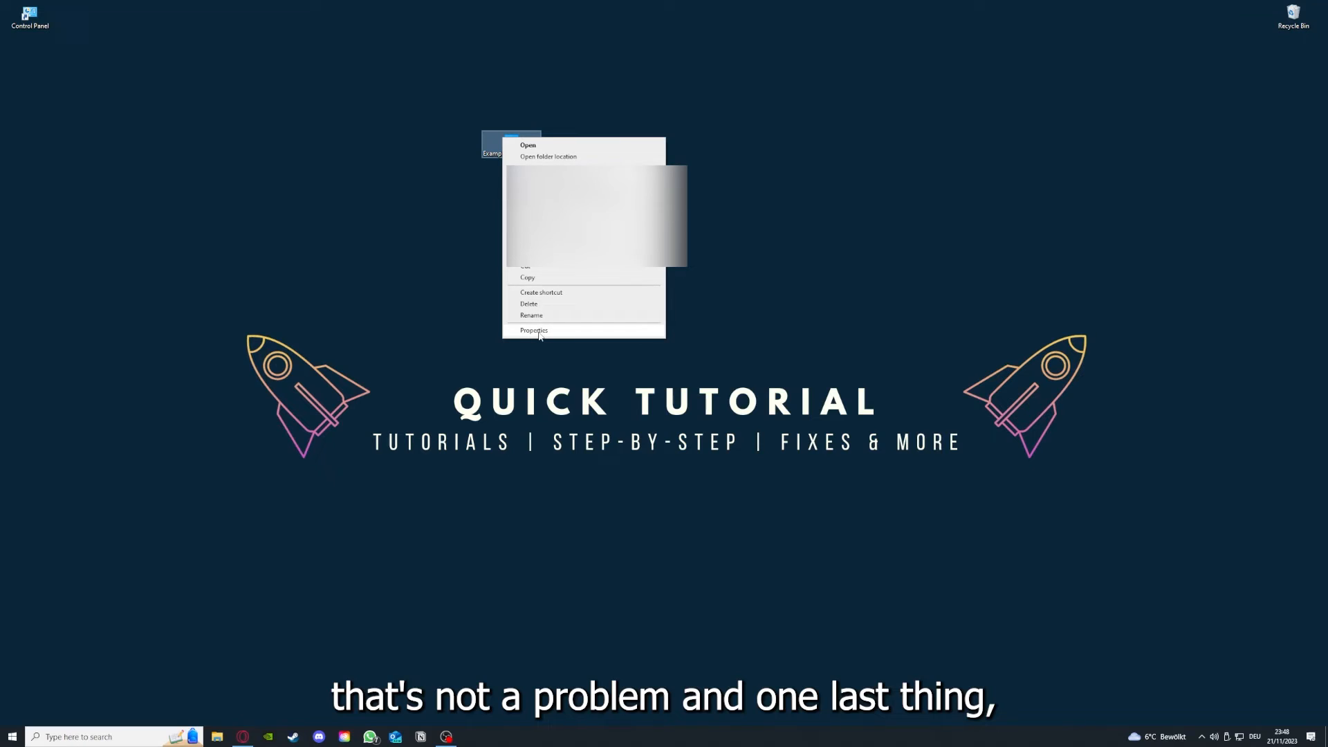
mouse_move(514, 95)
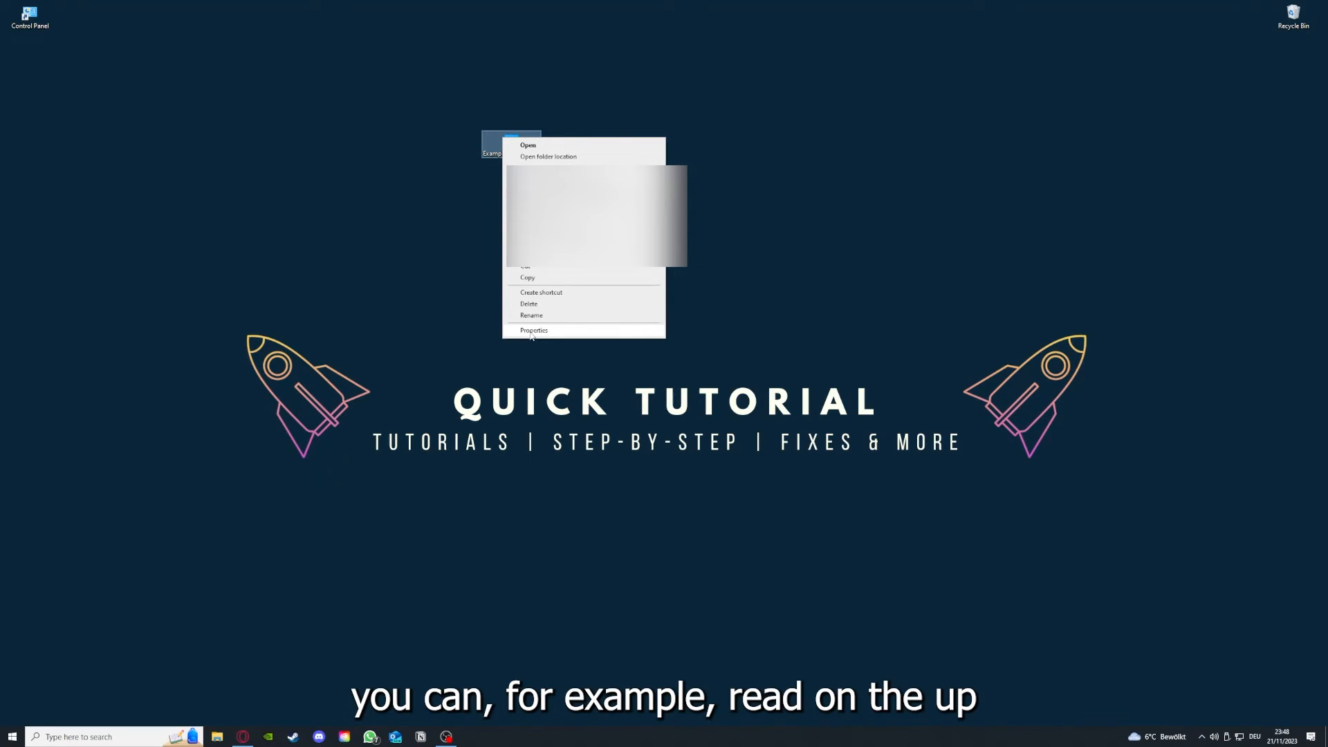
click(534, 329)
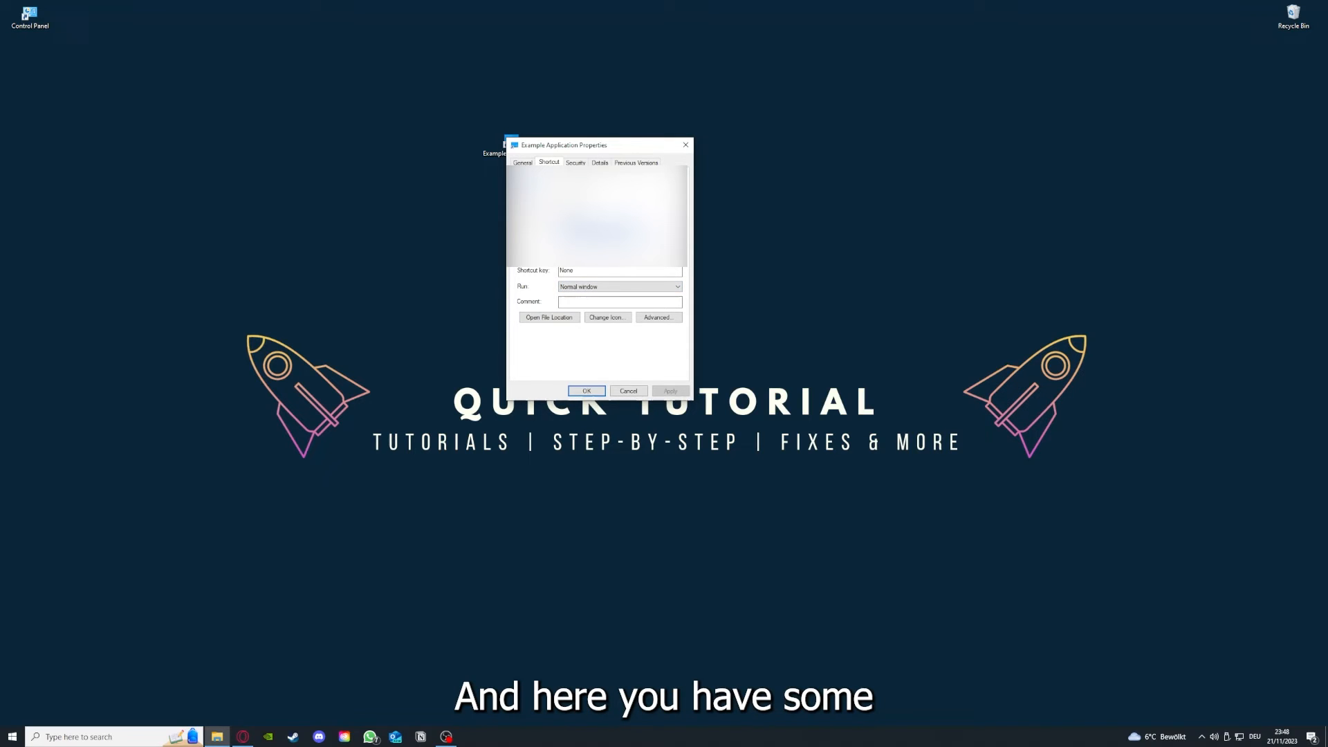
click(601, 162)
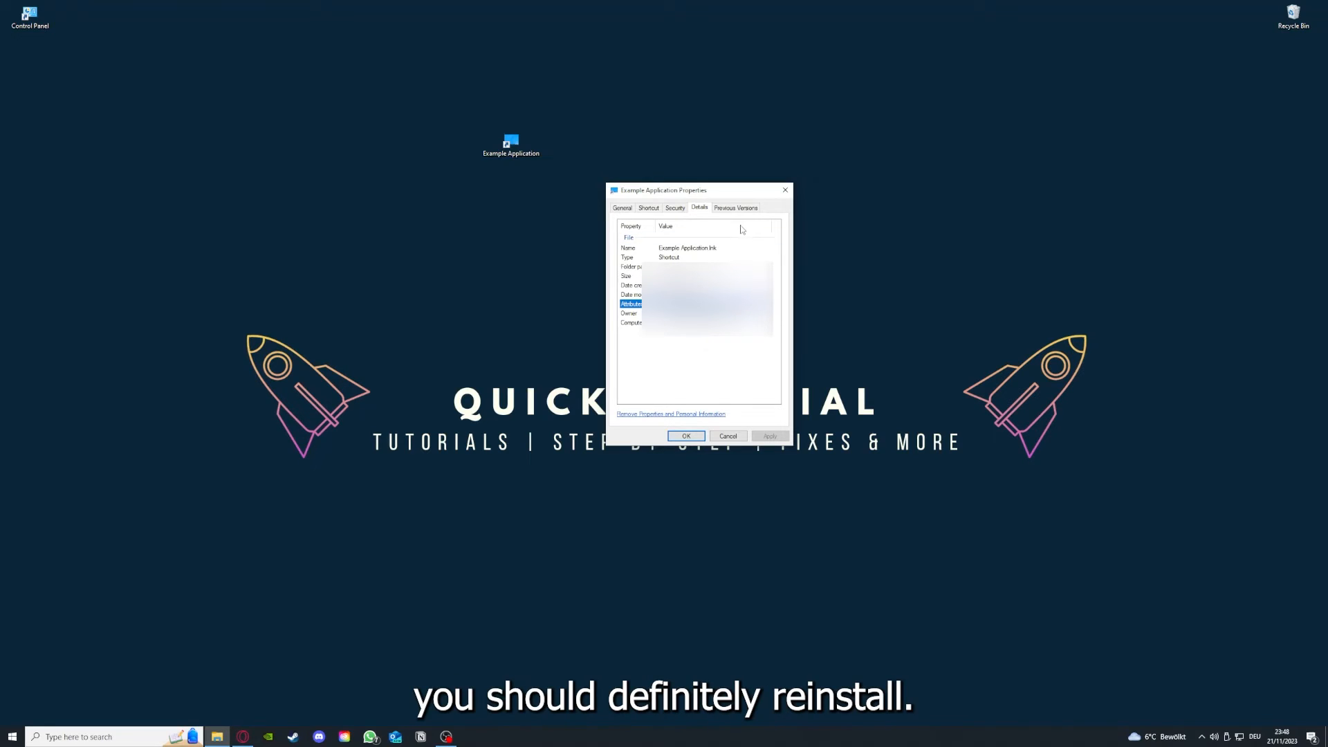
From the Shortcut tab, use Open File Location to reveal the shortcut's target in File Explorer
click(648, 208)
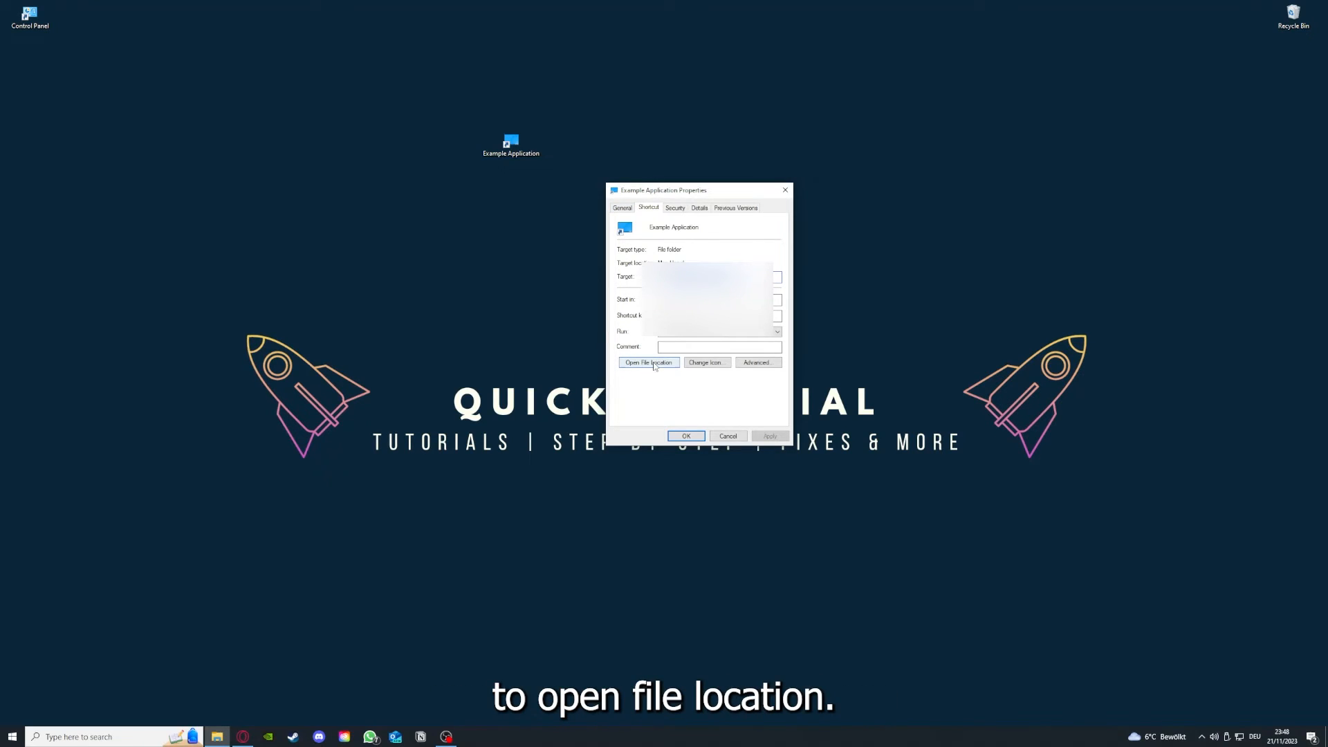
click(649, 363)
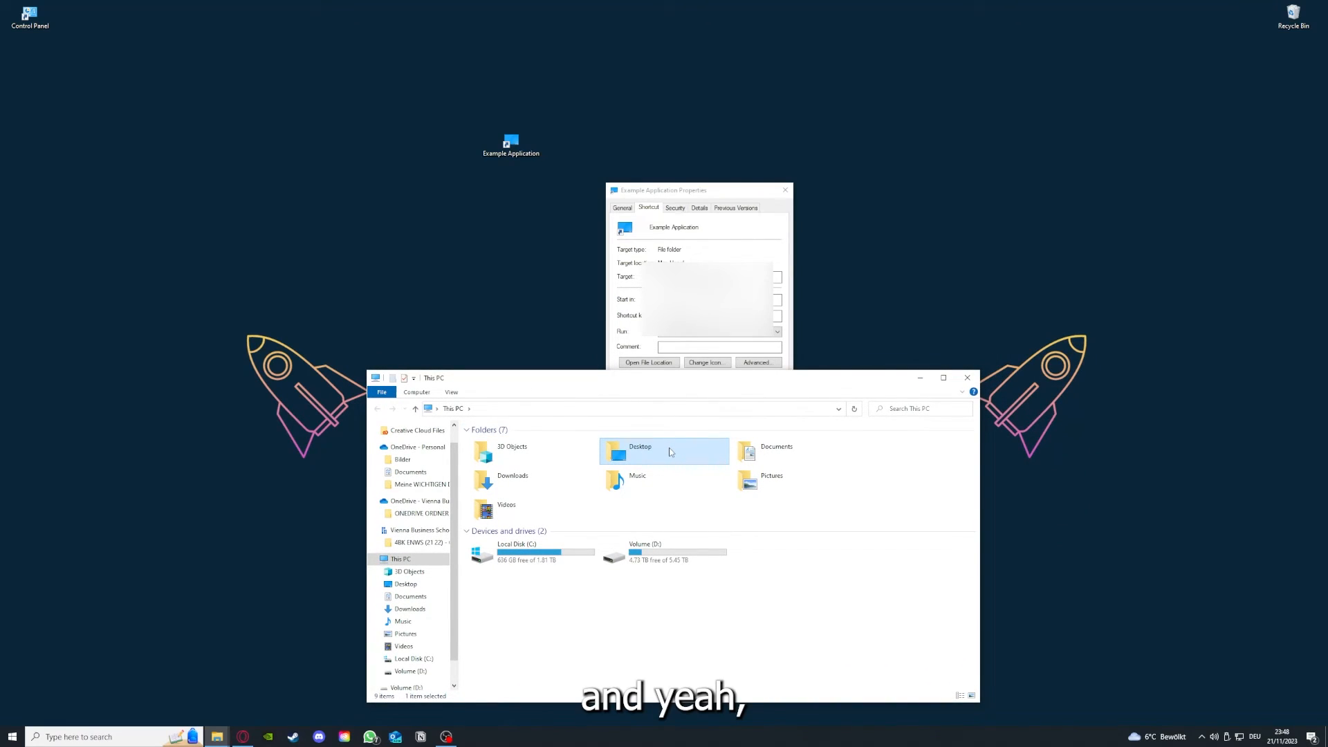
mouse_move(703, 464)
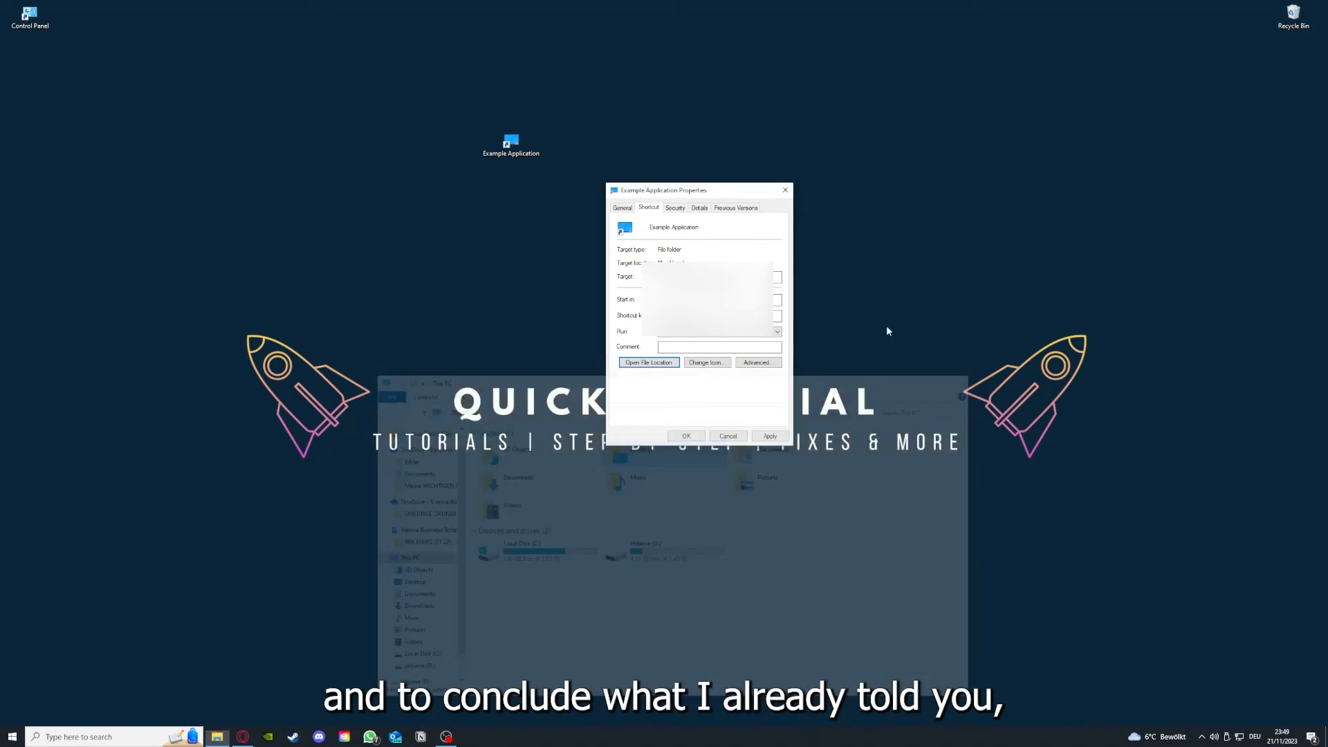
Close the Example Application shortcut properties, leaving the Windows 10 desktop showing
click(728, 436)
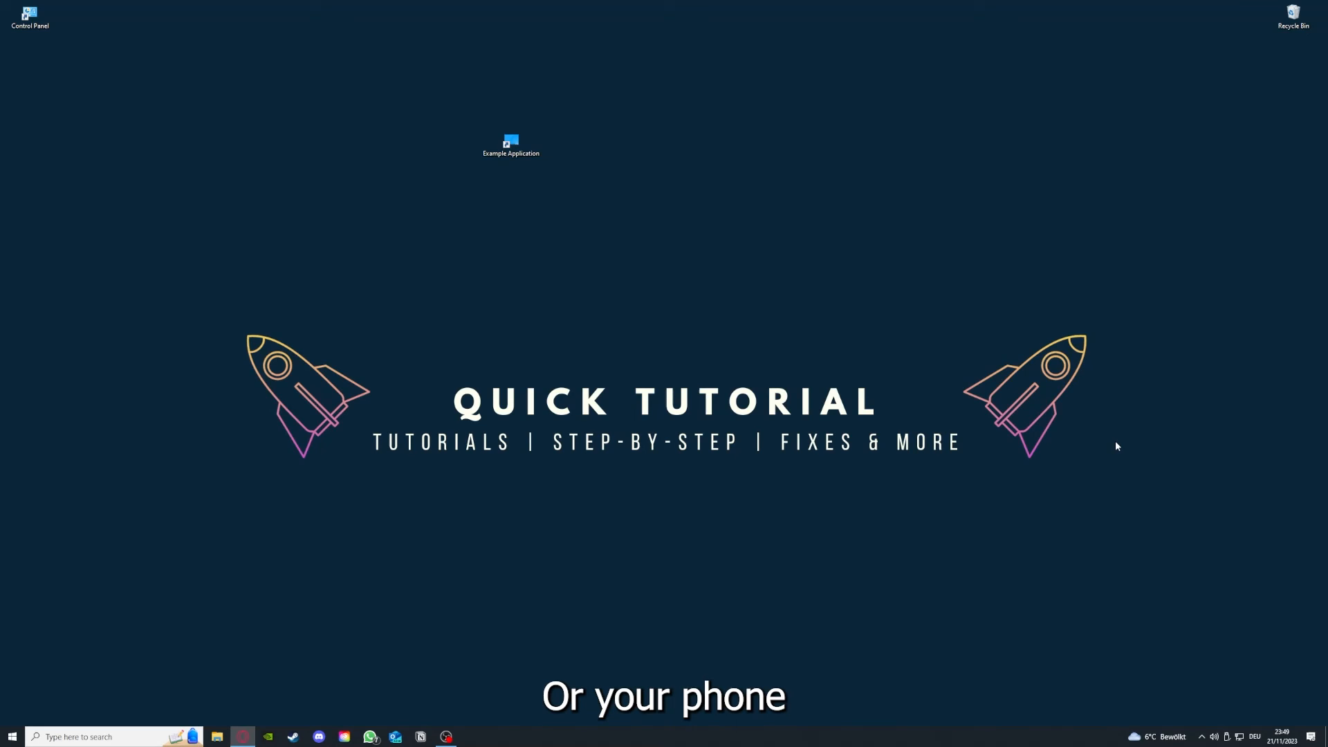
mouse_move(1147, 443)
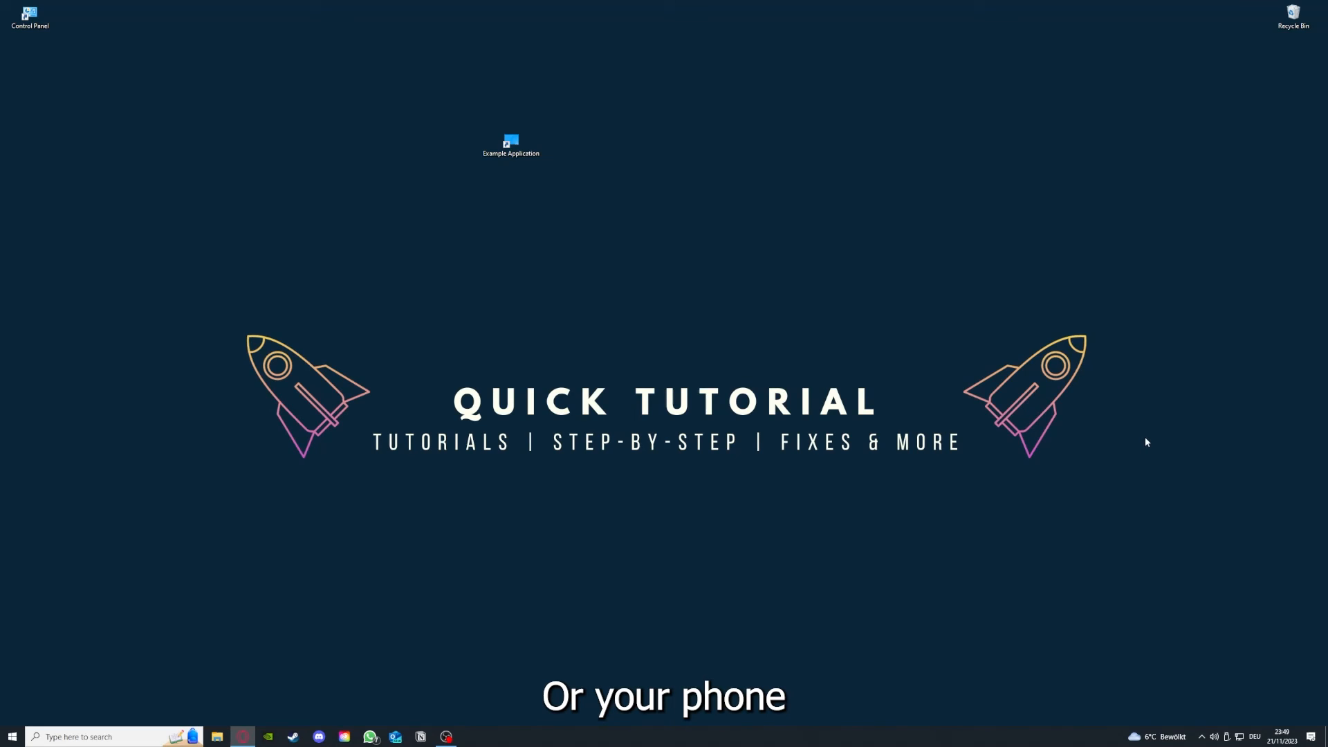
mouse_move(1006, 378)
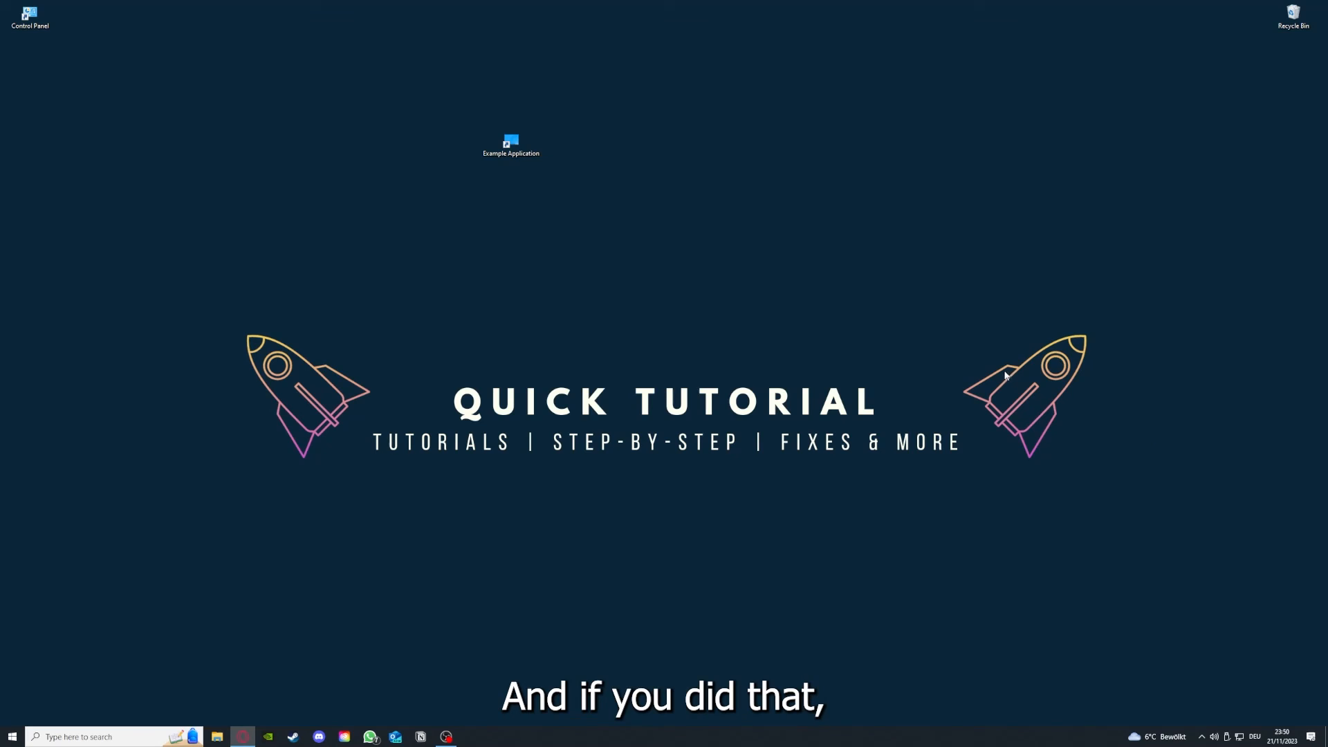
mouse_move(1090, 405)
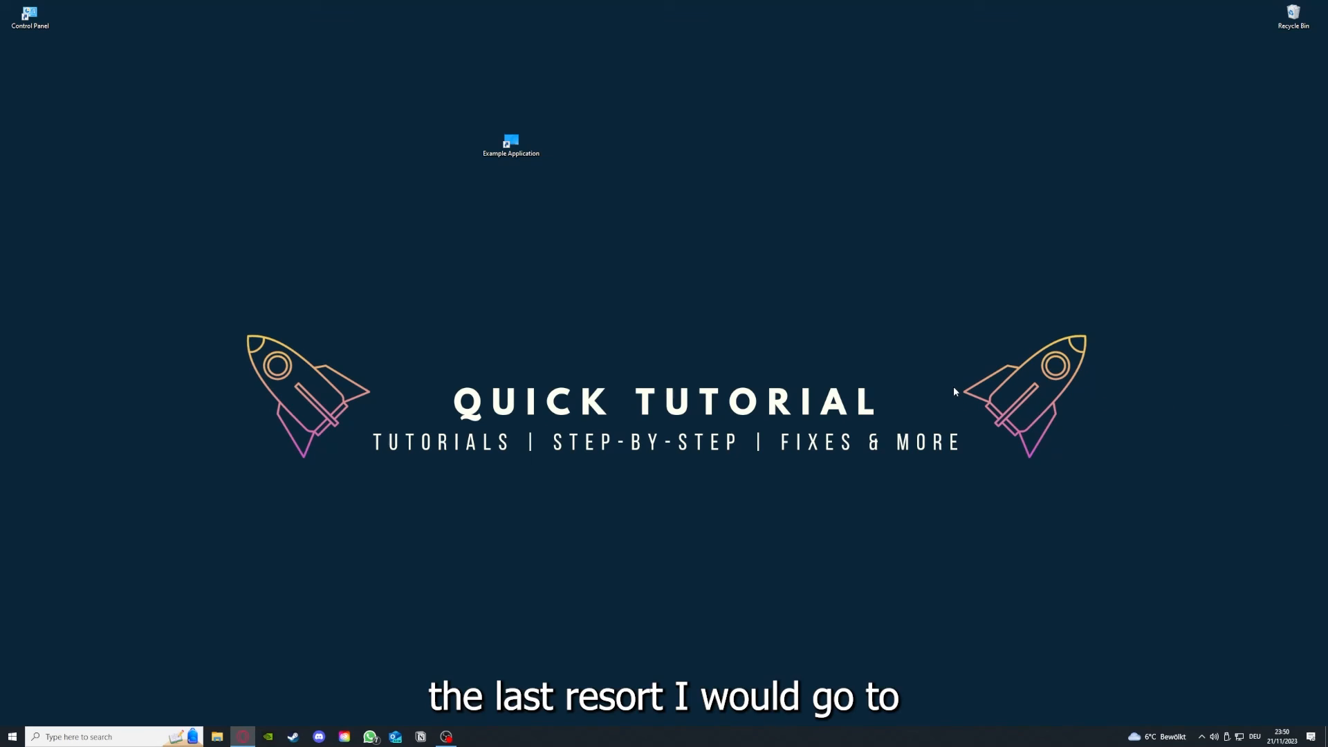
mouse_move(1024, 404)
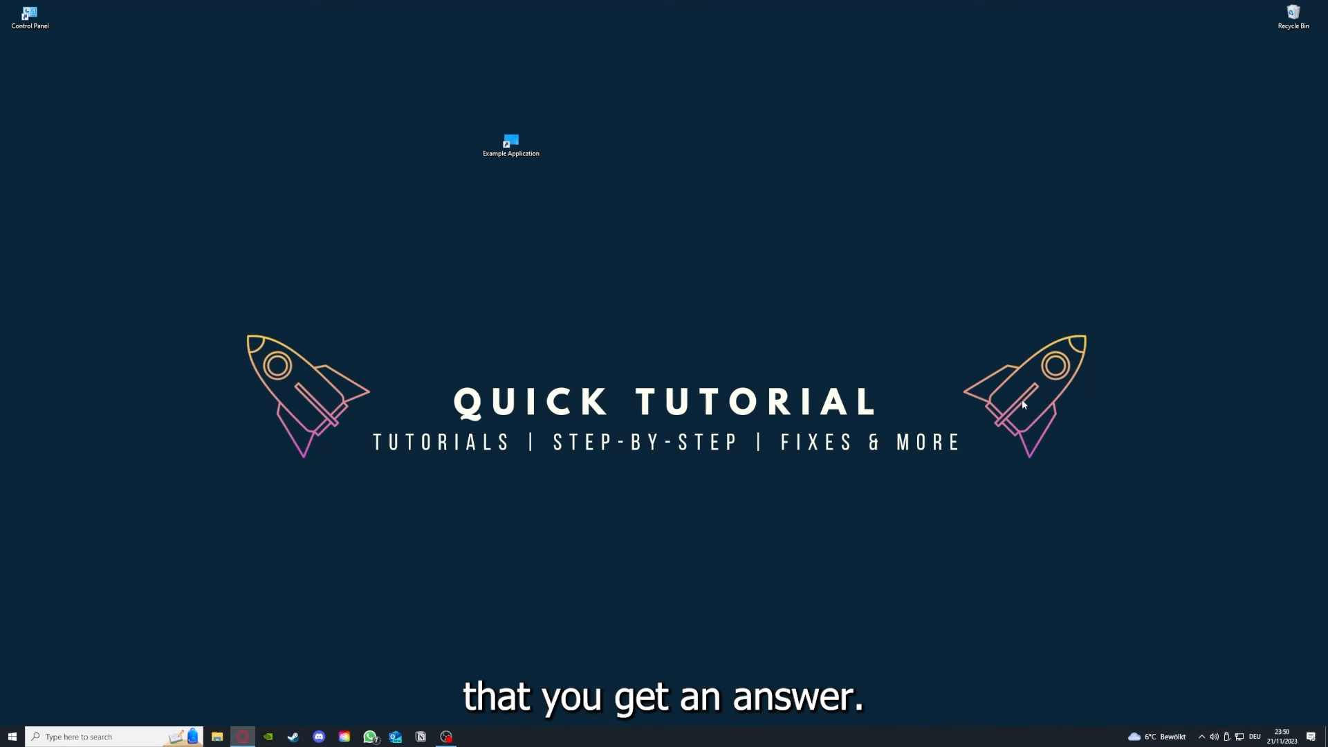
mouse_move(426, 283)
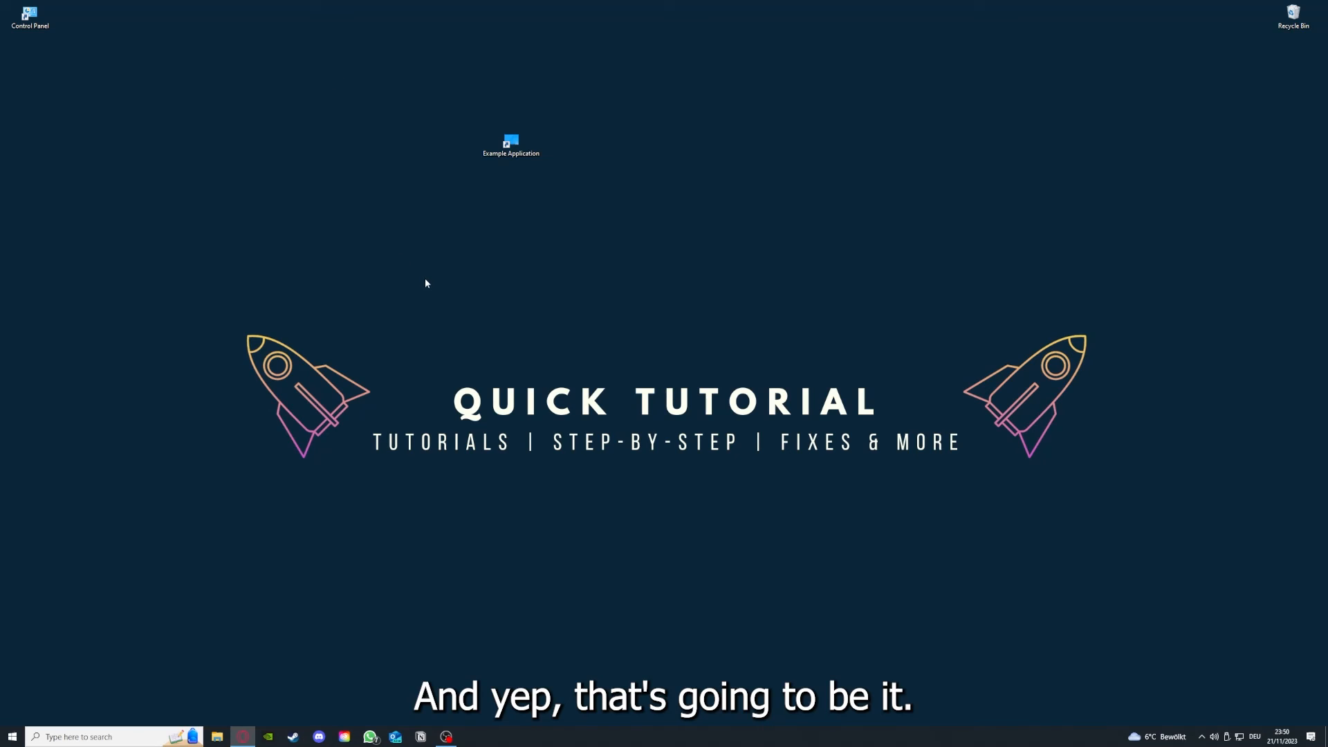